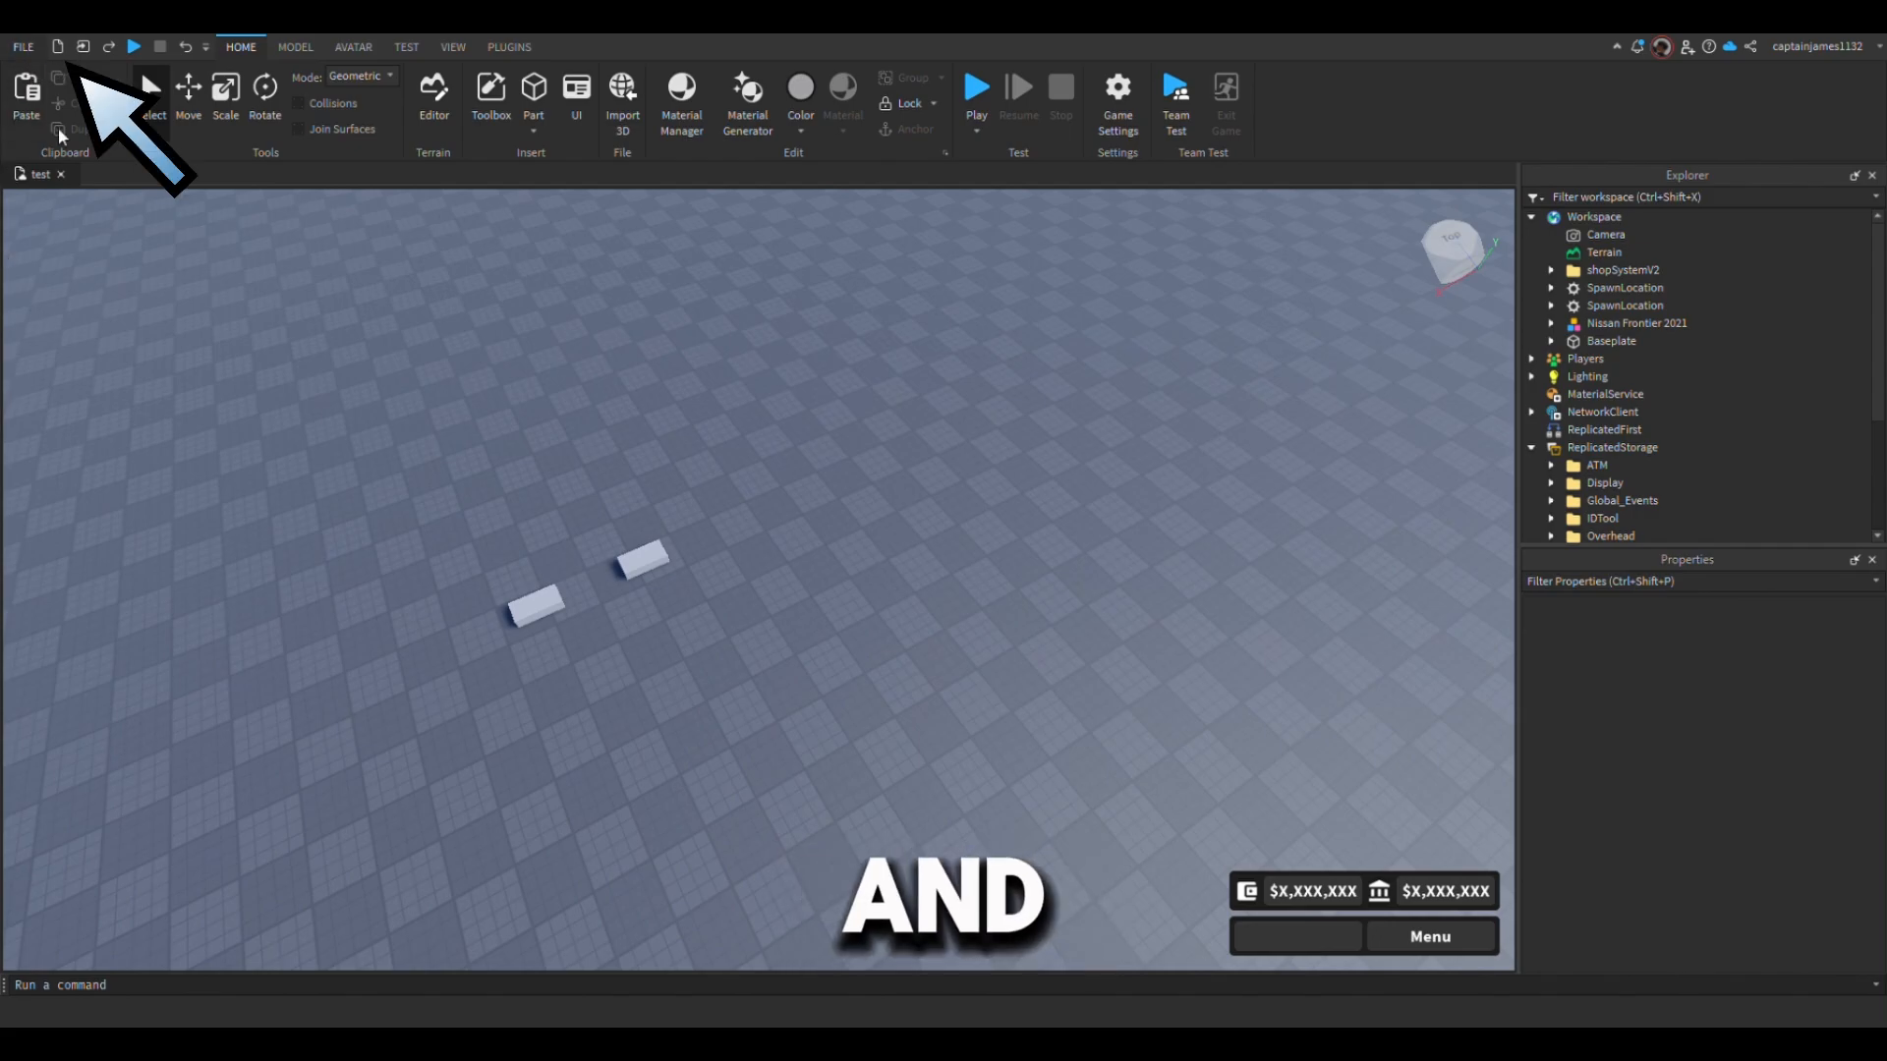
- Enable Allow HTTP Requests and Studio Access to API Services in Game Settings Security
{"action": "left_click", "coordinate": [32, 47]}
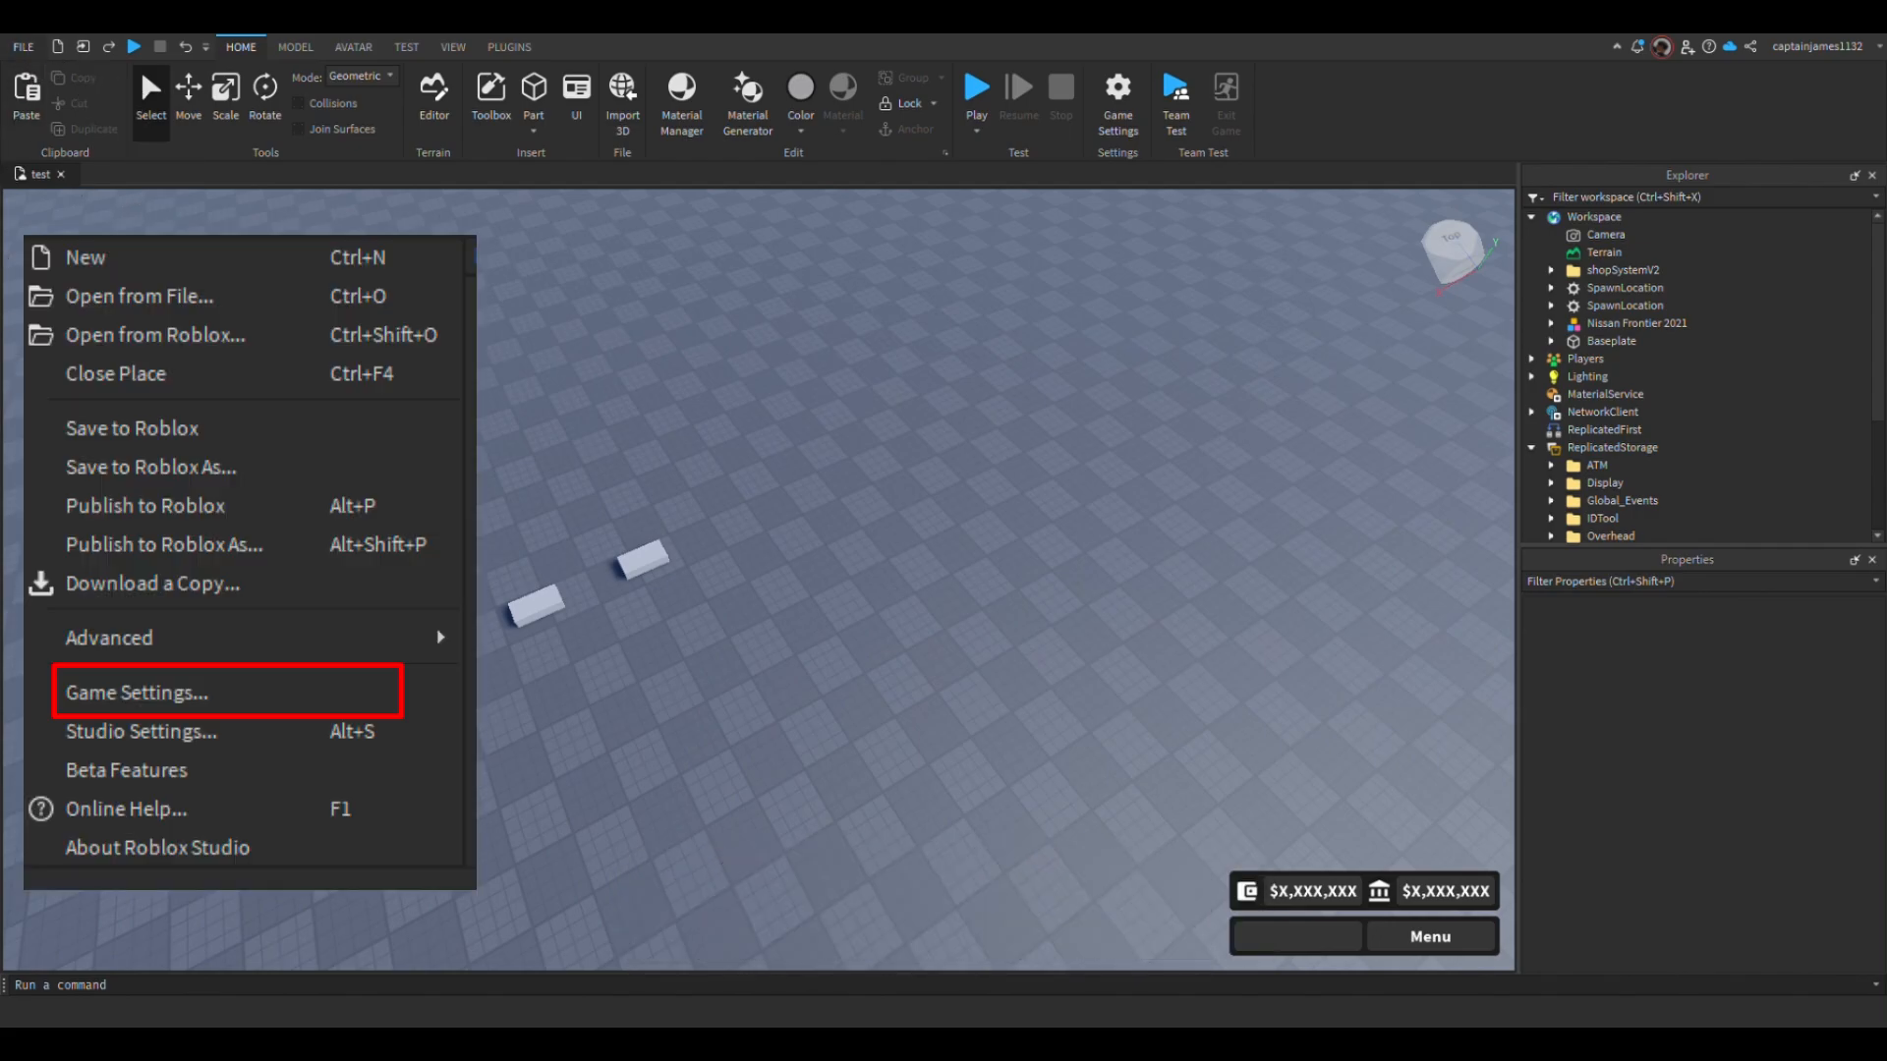
{"action": "left_click", "coordinate": [138, 692]}
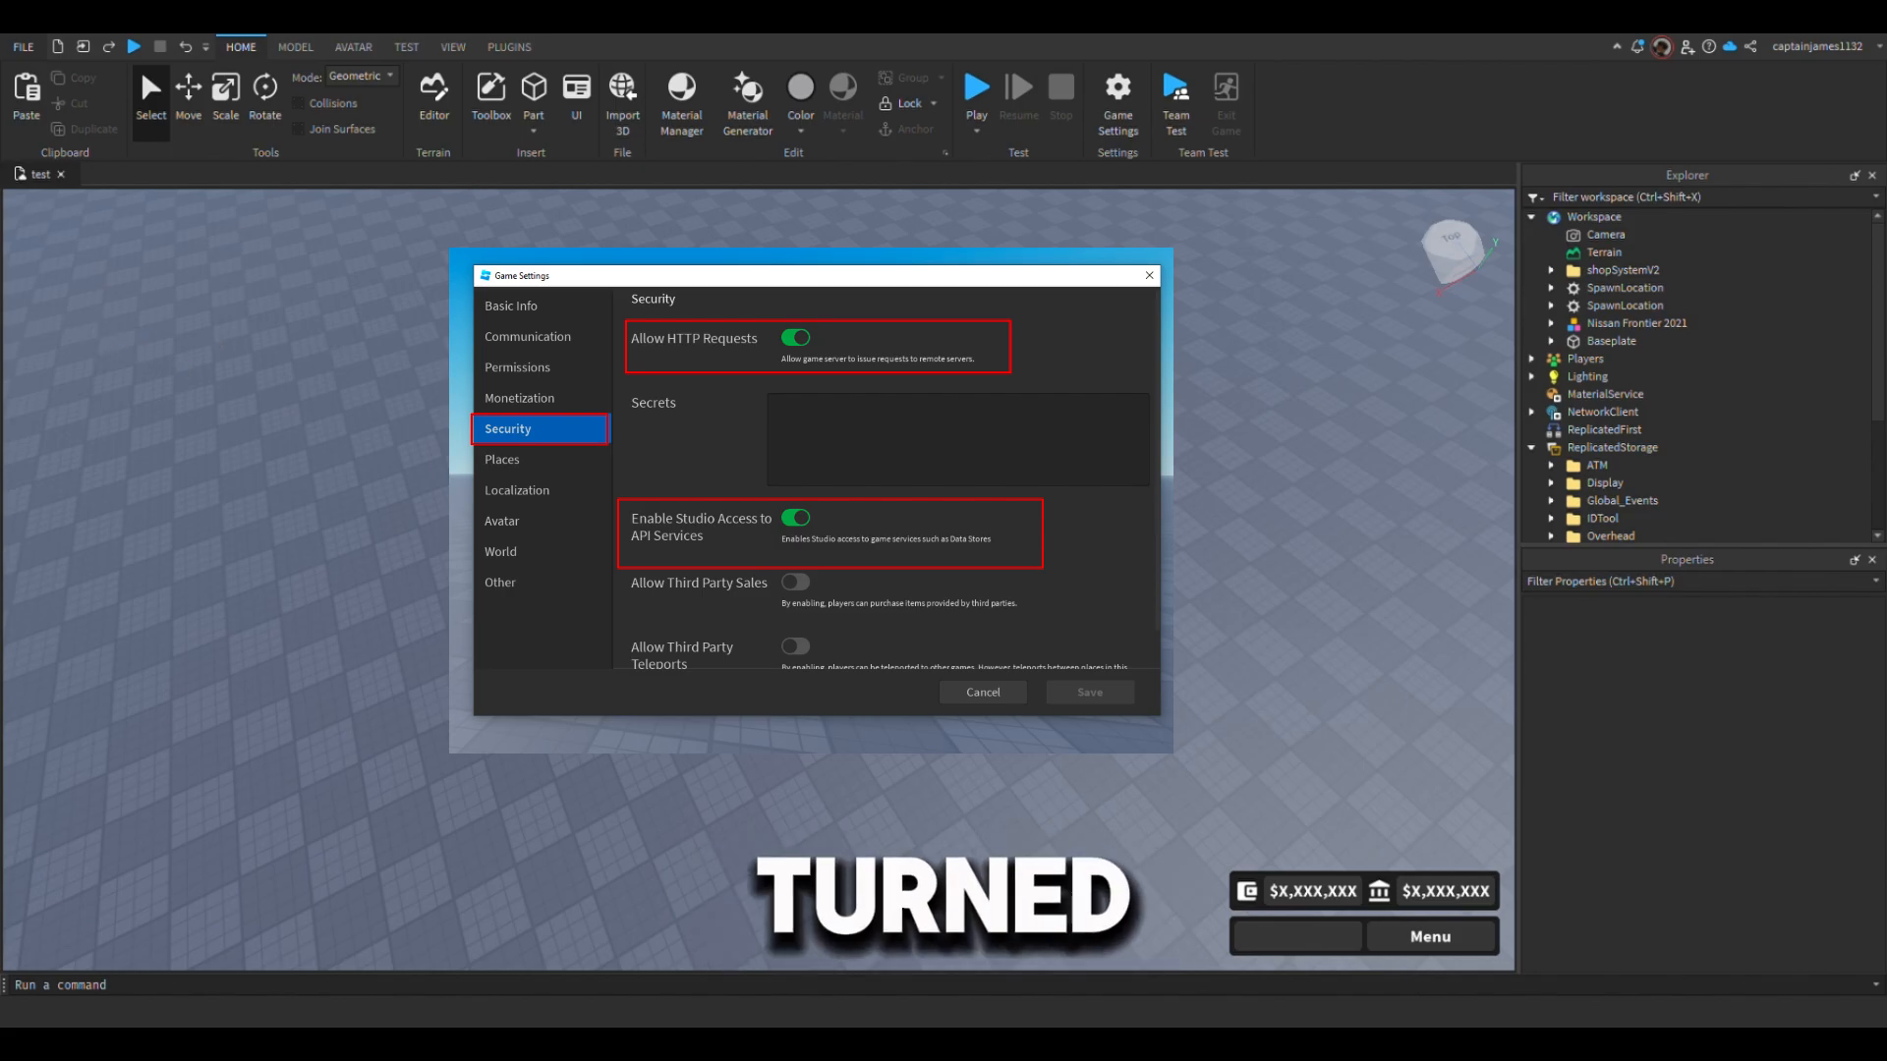
{"action": "left_click", "coordinate": [982, 691]}
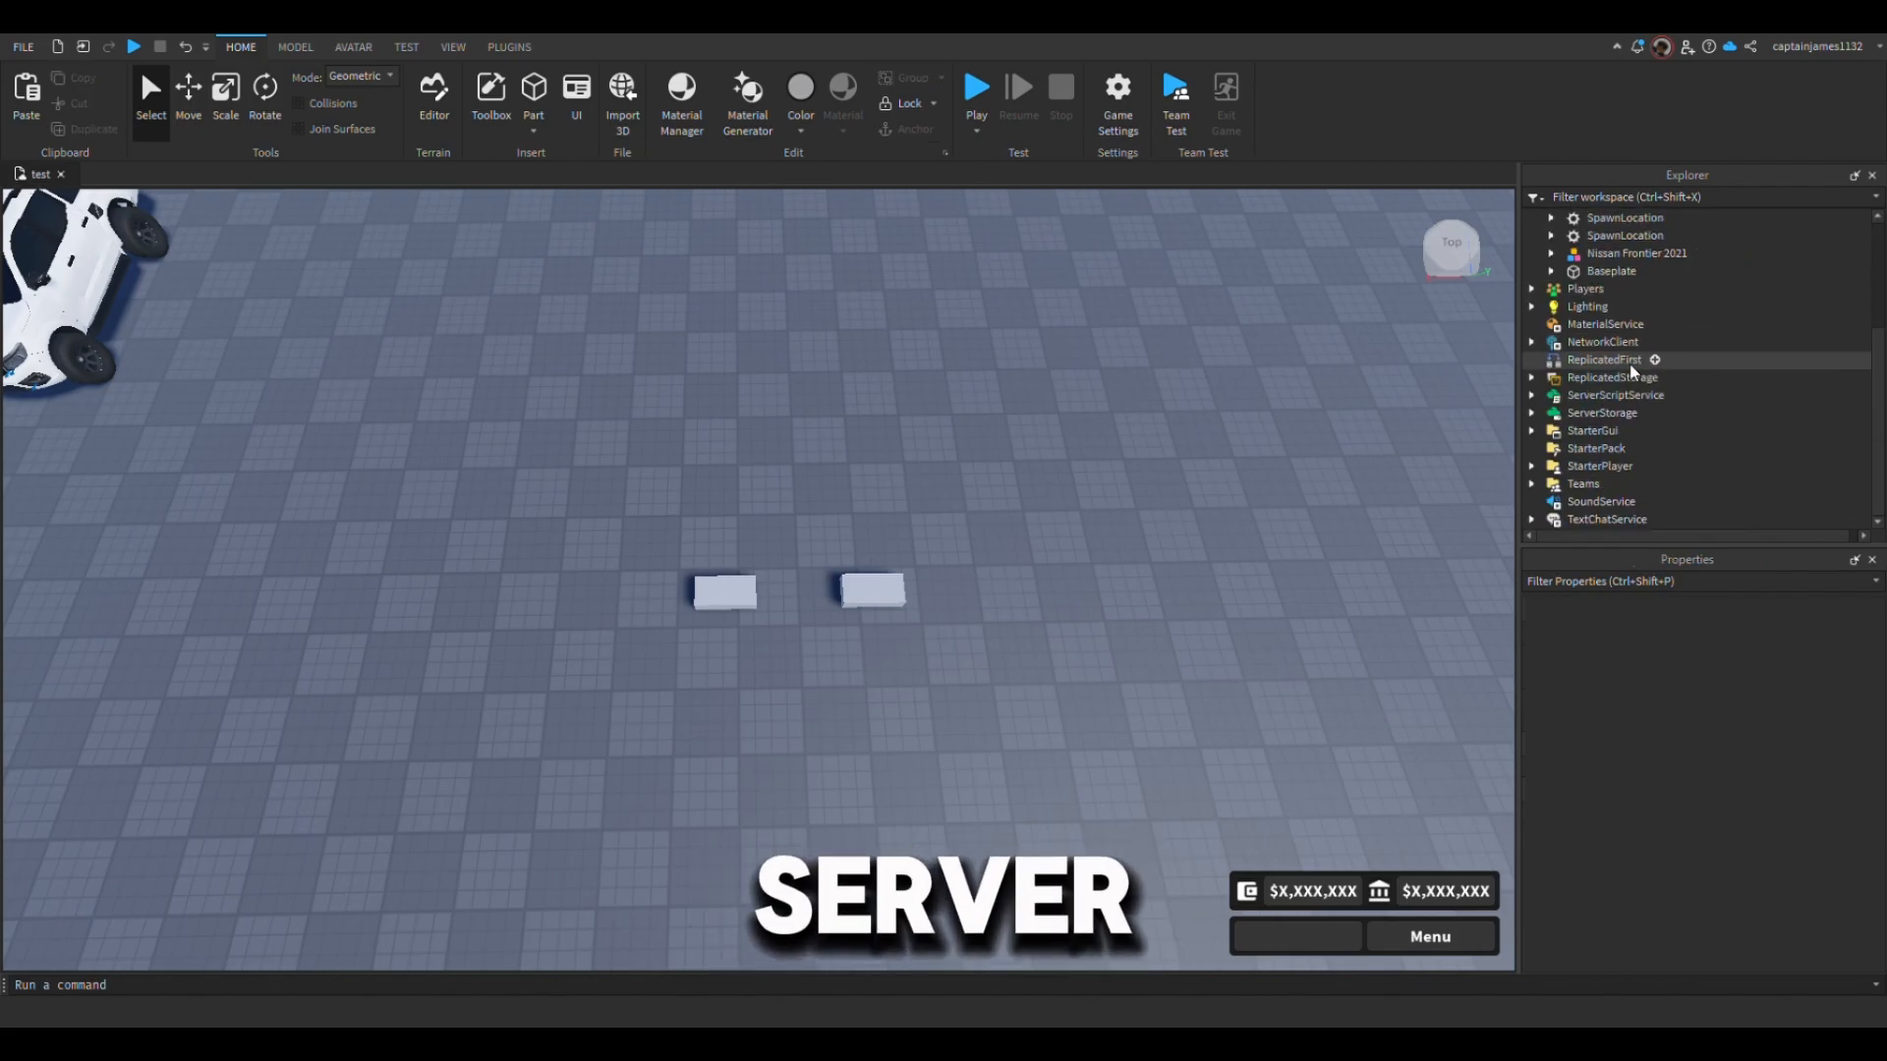
- Expand ServerStorage and its Guis folder to select the shopUI screen GUI
{"action": "left_click", "coordinate": [1531, 395]}
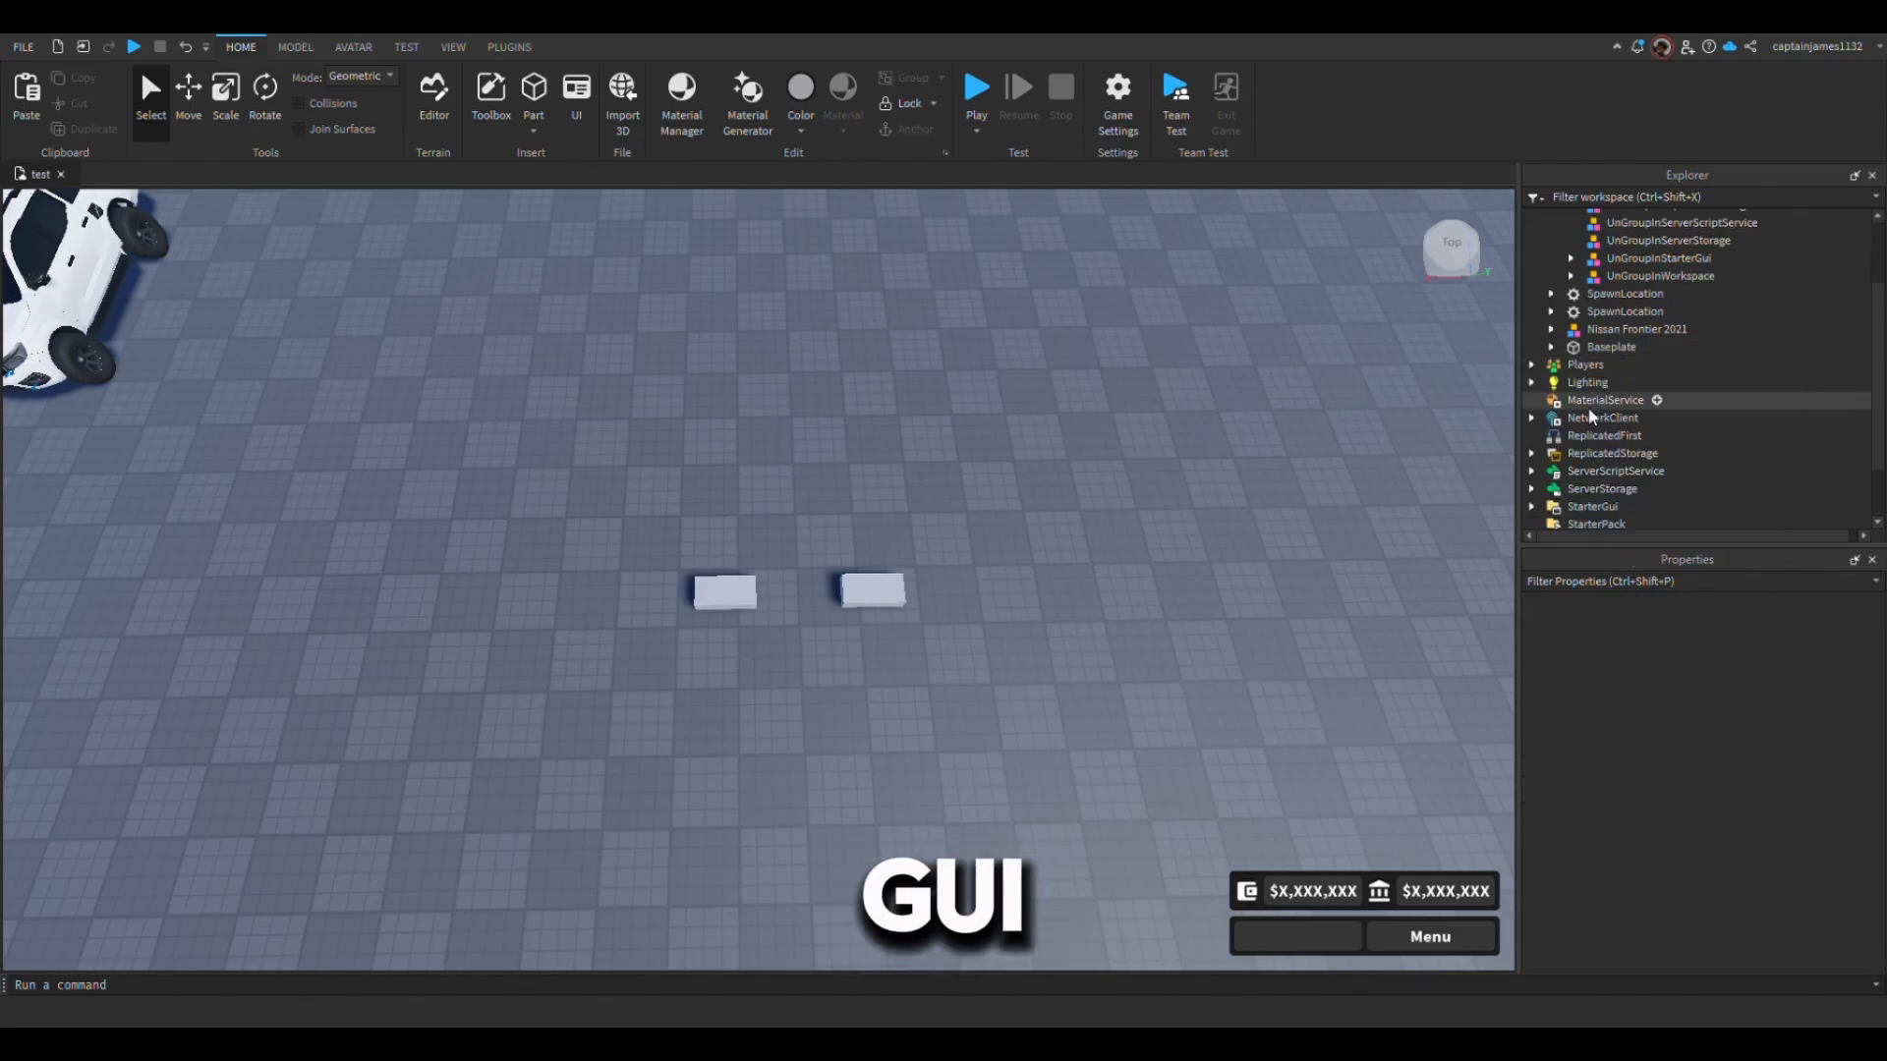
{"action": "left_click", "coordinate": [1601, 488]}
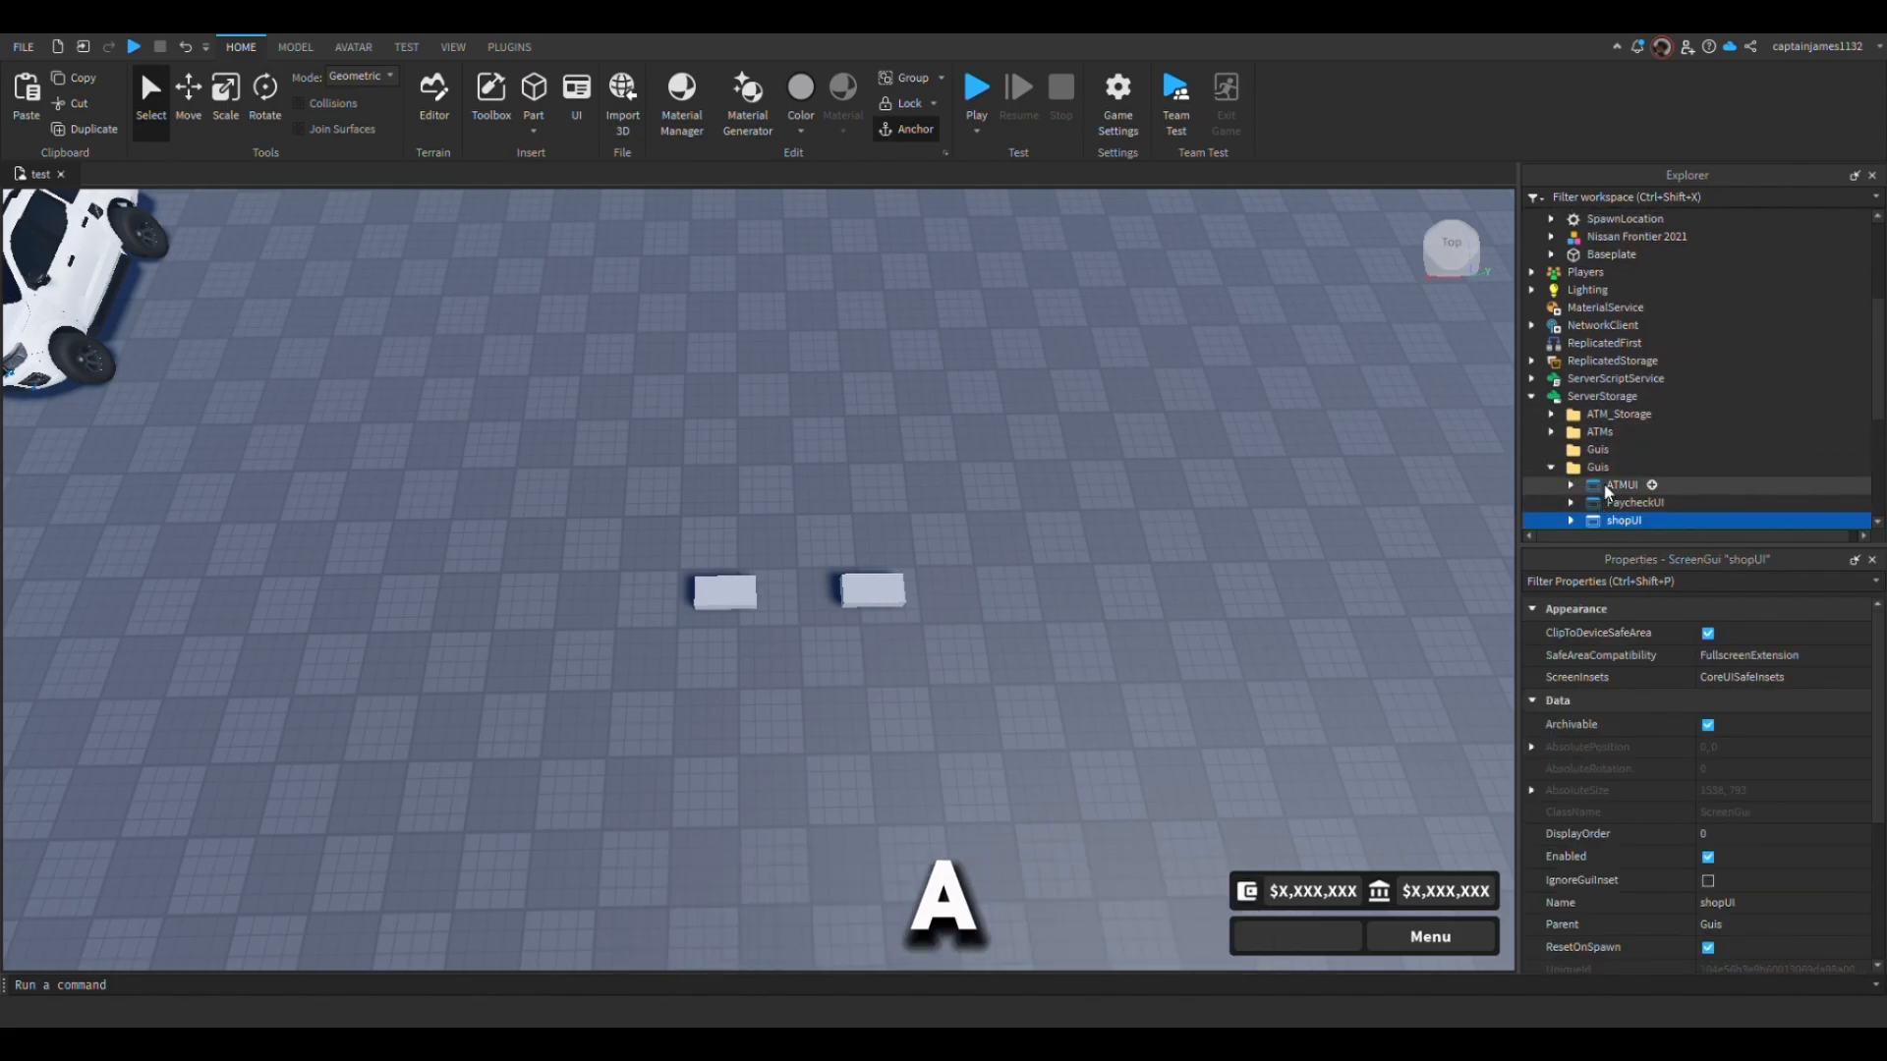
{"action": "left_click", "coordinate": [1596, 448]}
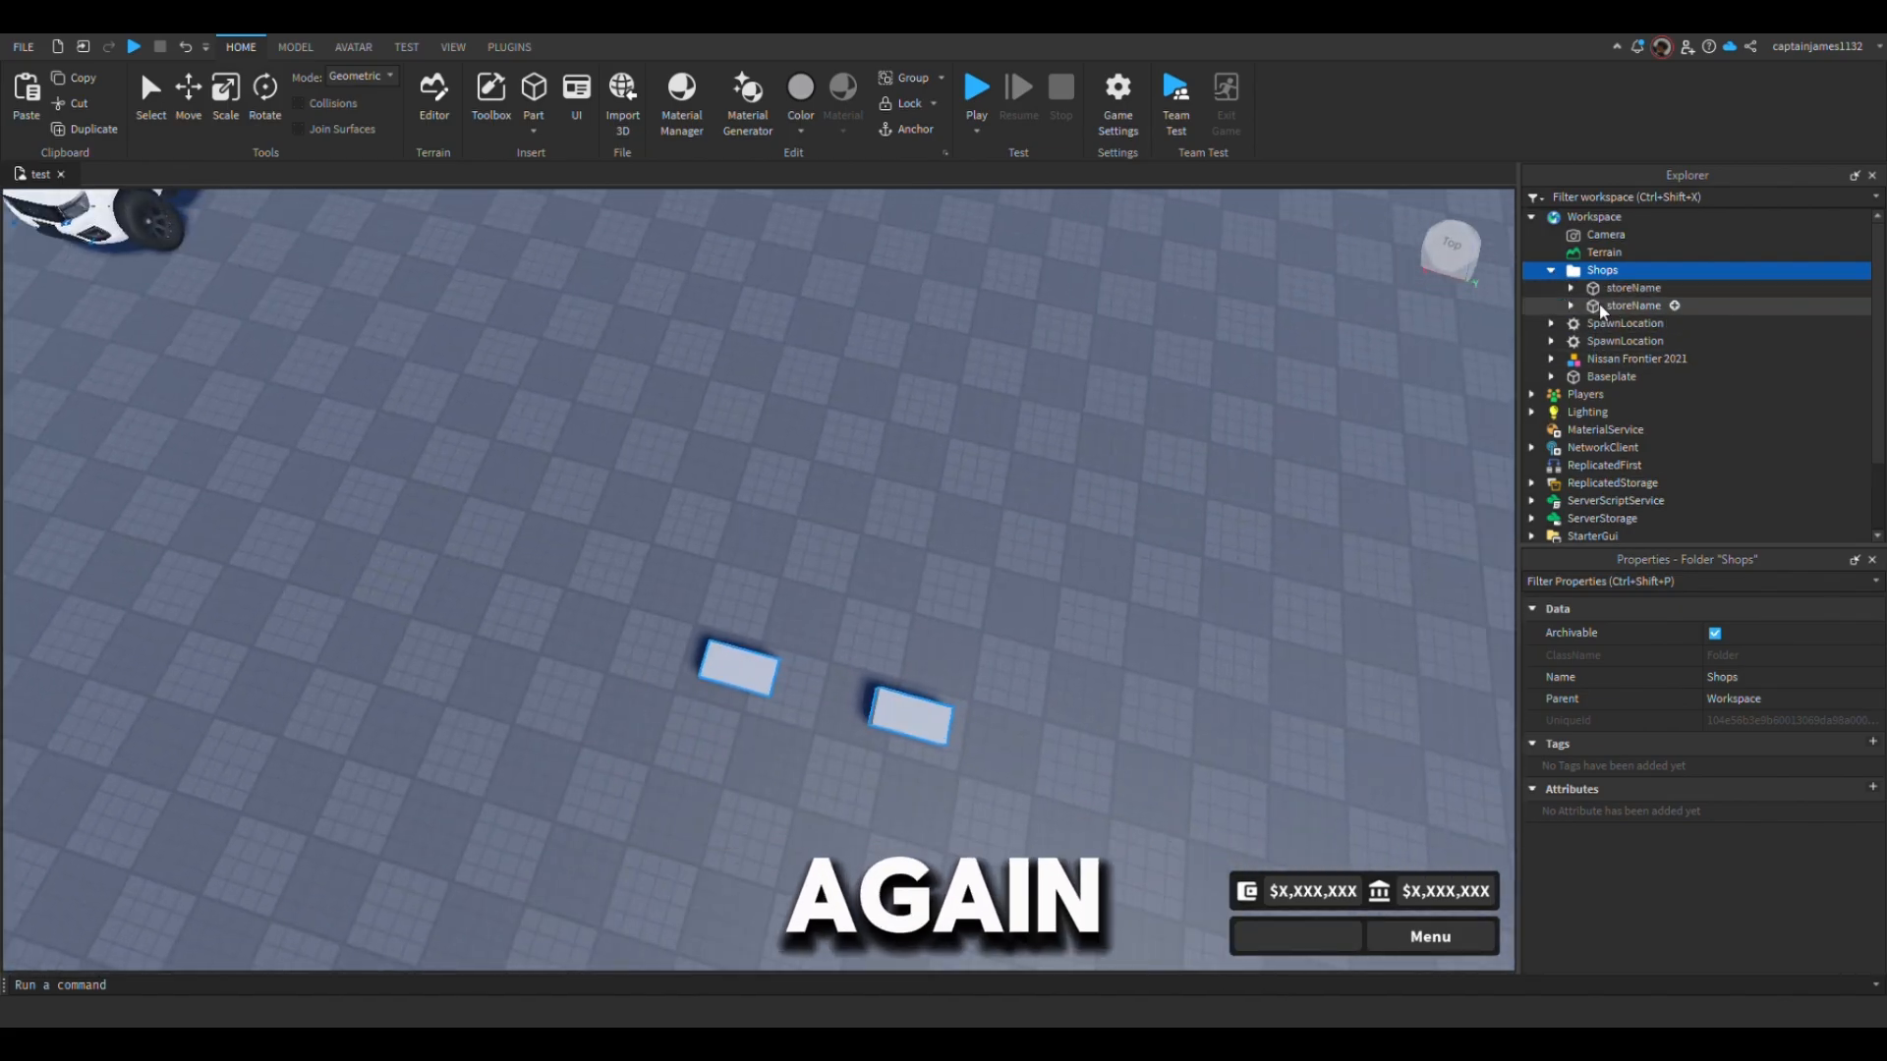
- Rename the two storeName parts under Workspace > Shops to Police and Civilian
{"action": "left_click", "coordinate": [1629, 305]}
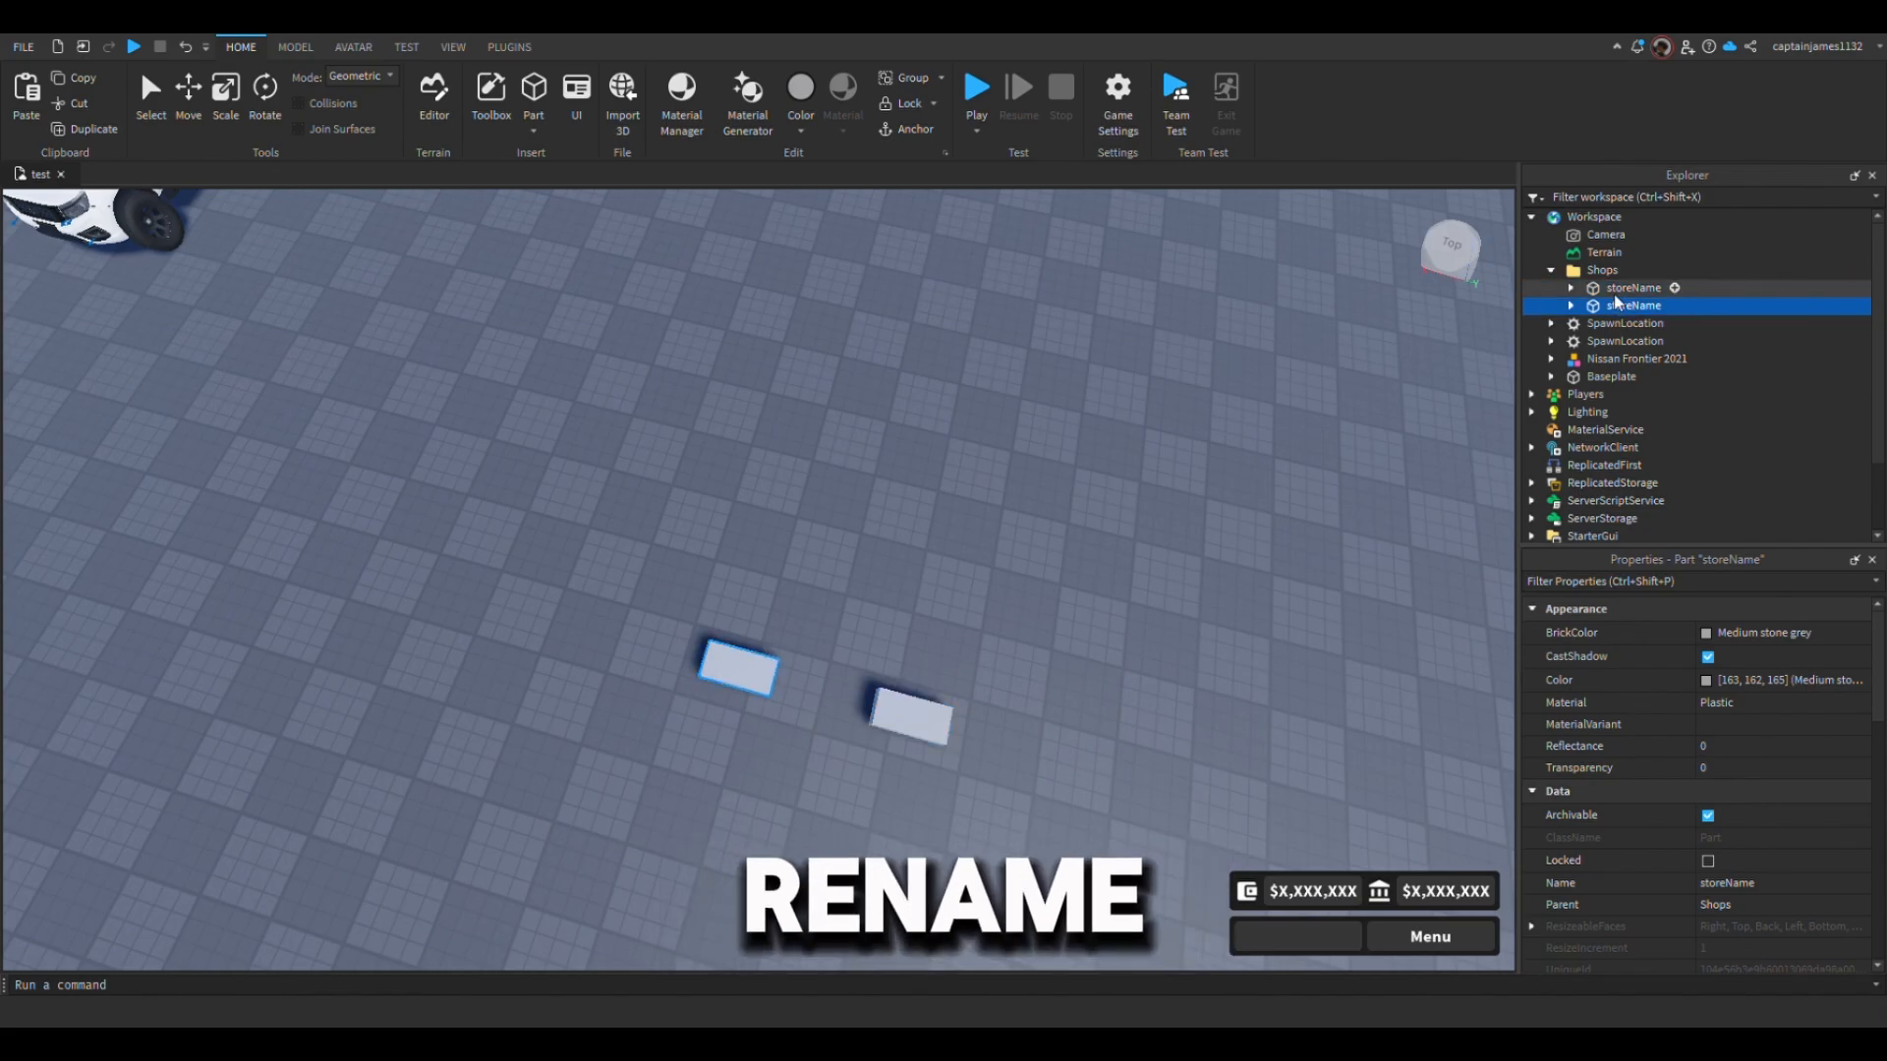
{"action": "left_click", "coordinate": [1631, 287]}
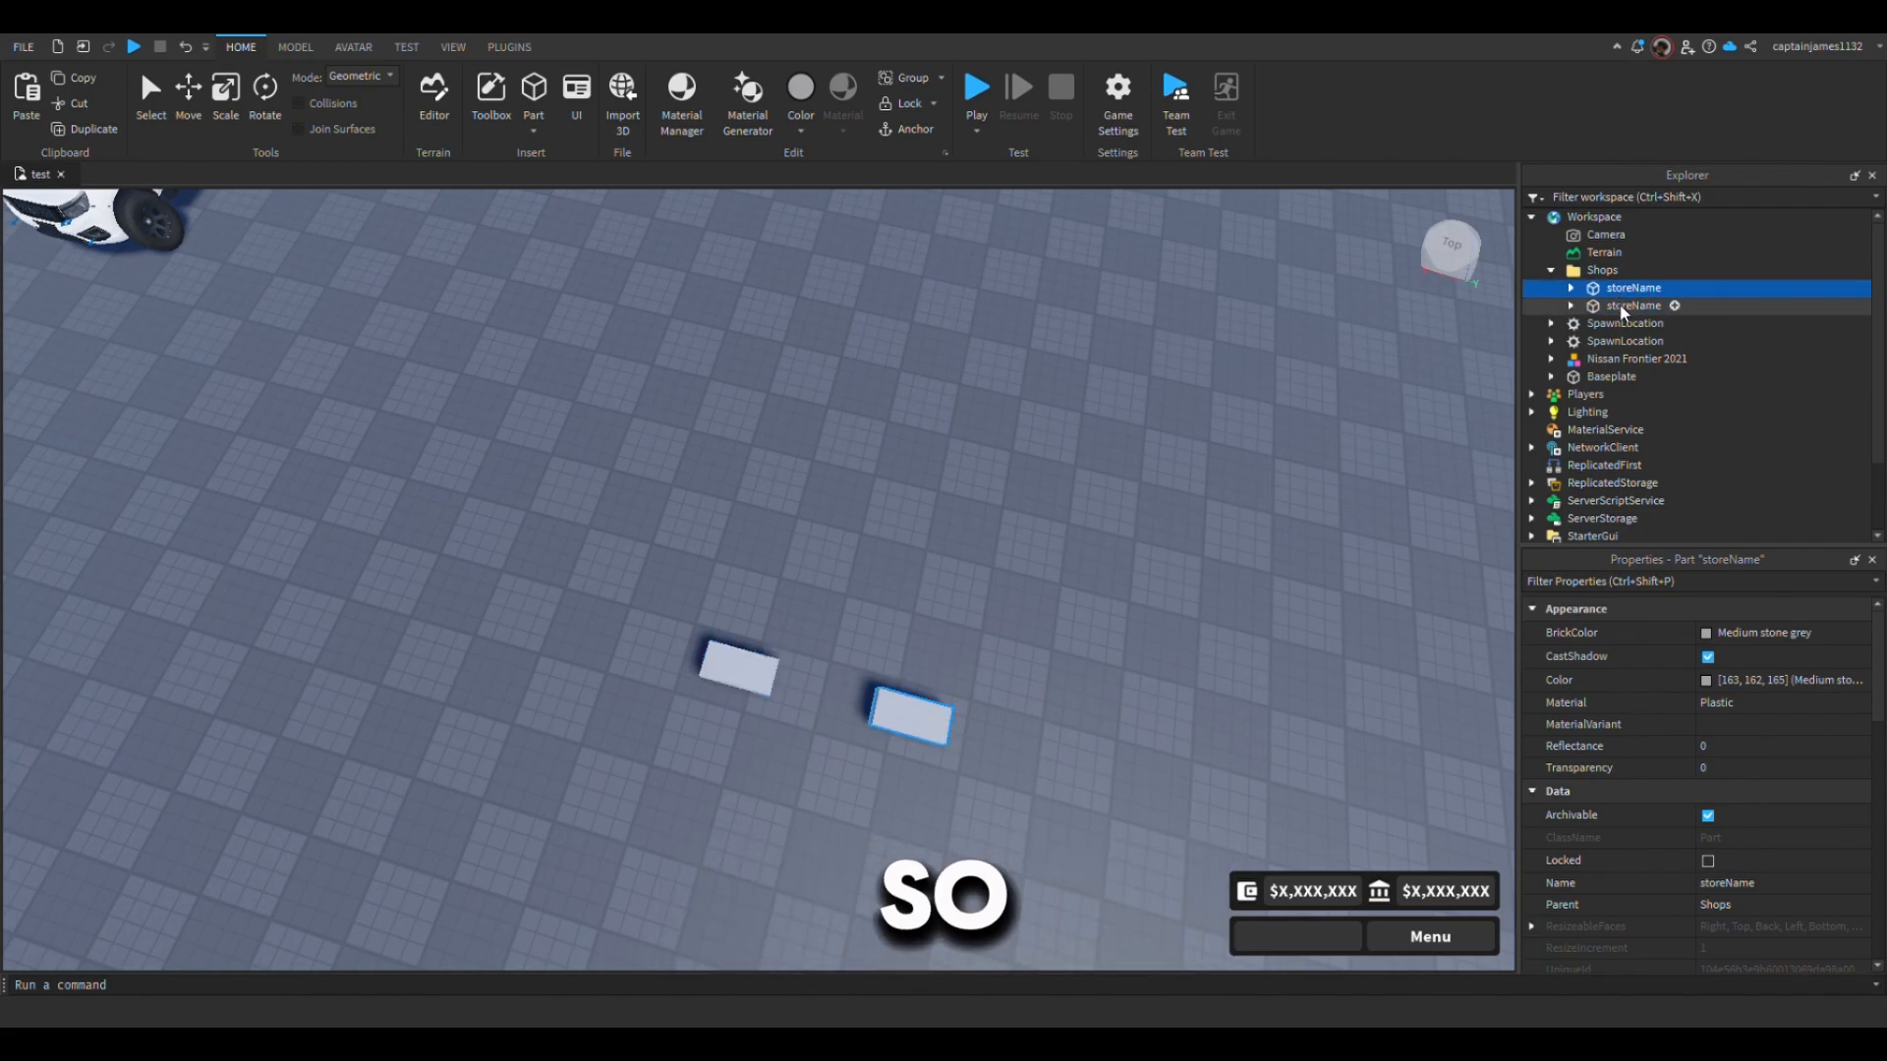
{"action": "left_click", "coordinate": [1632, 305]}
{"action": "type", "text": "Civili"}
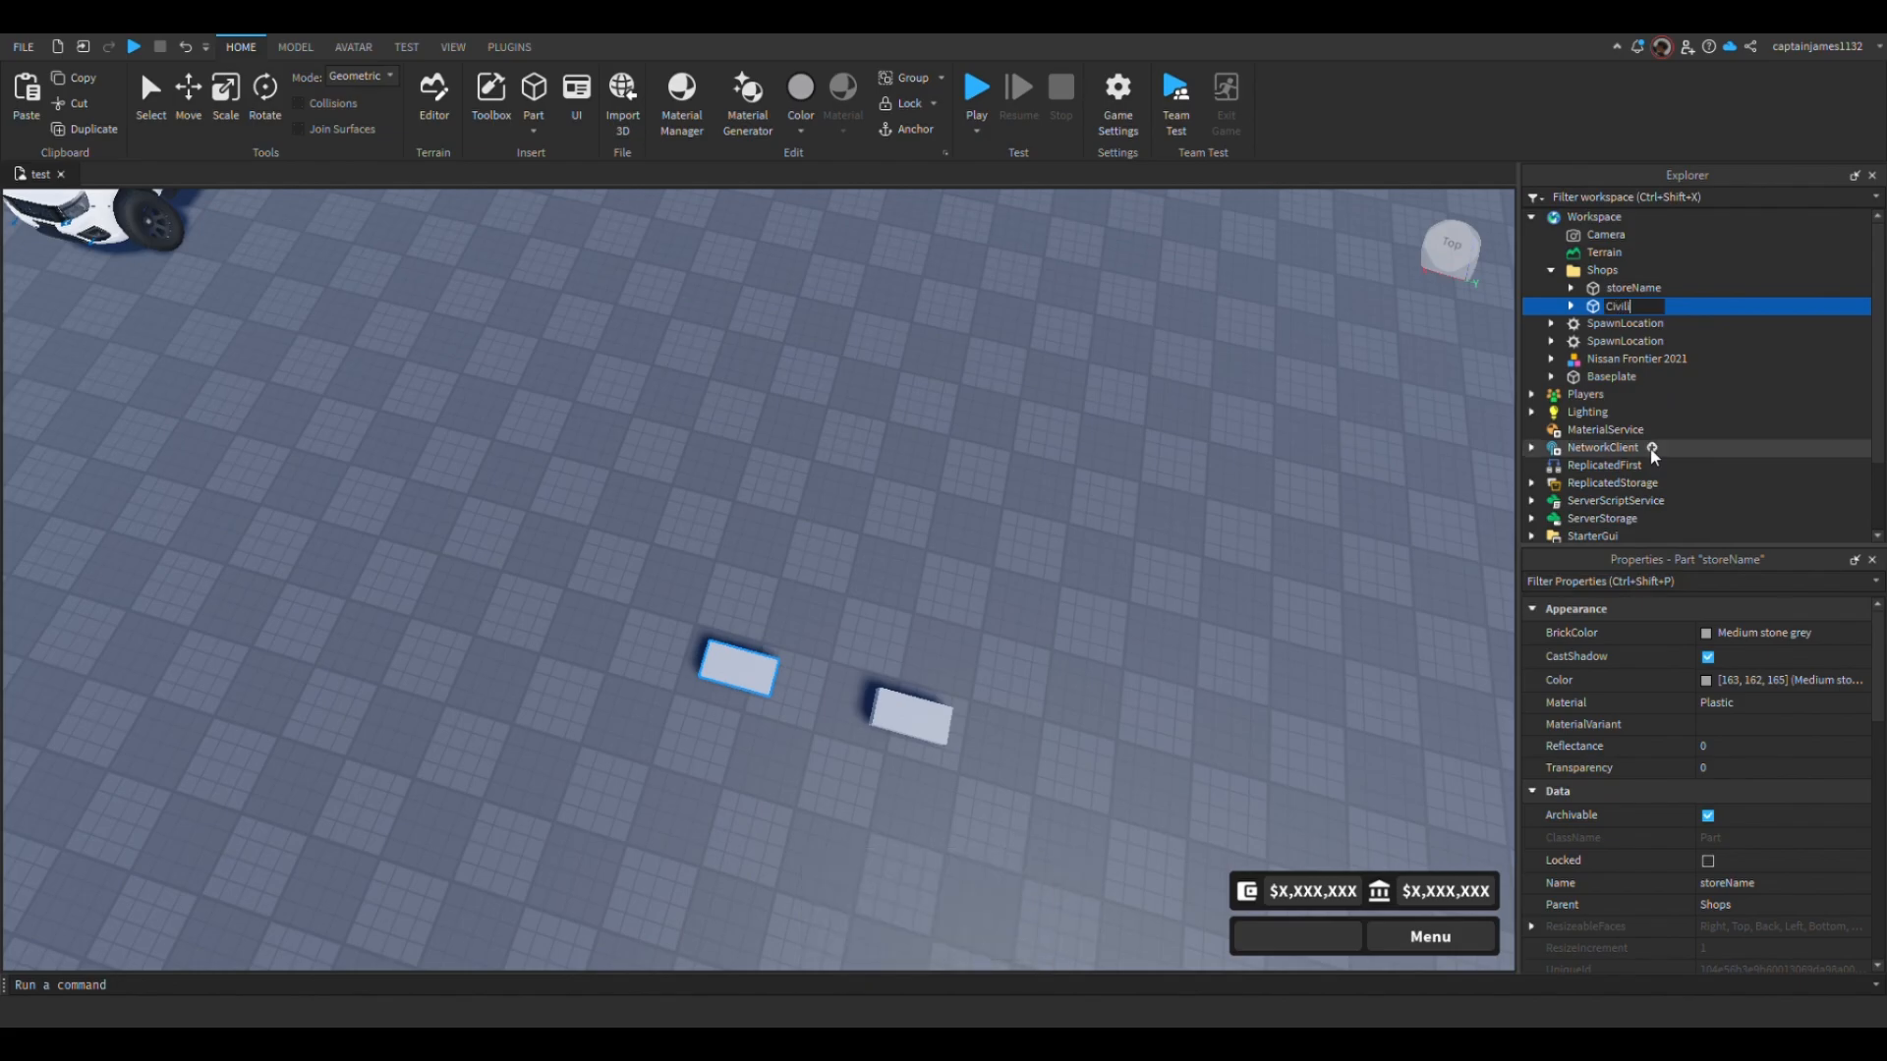
{"action": "left_click", "coordinate": [1631, 287]}
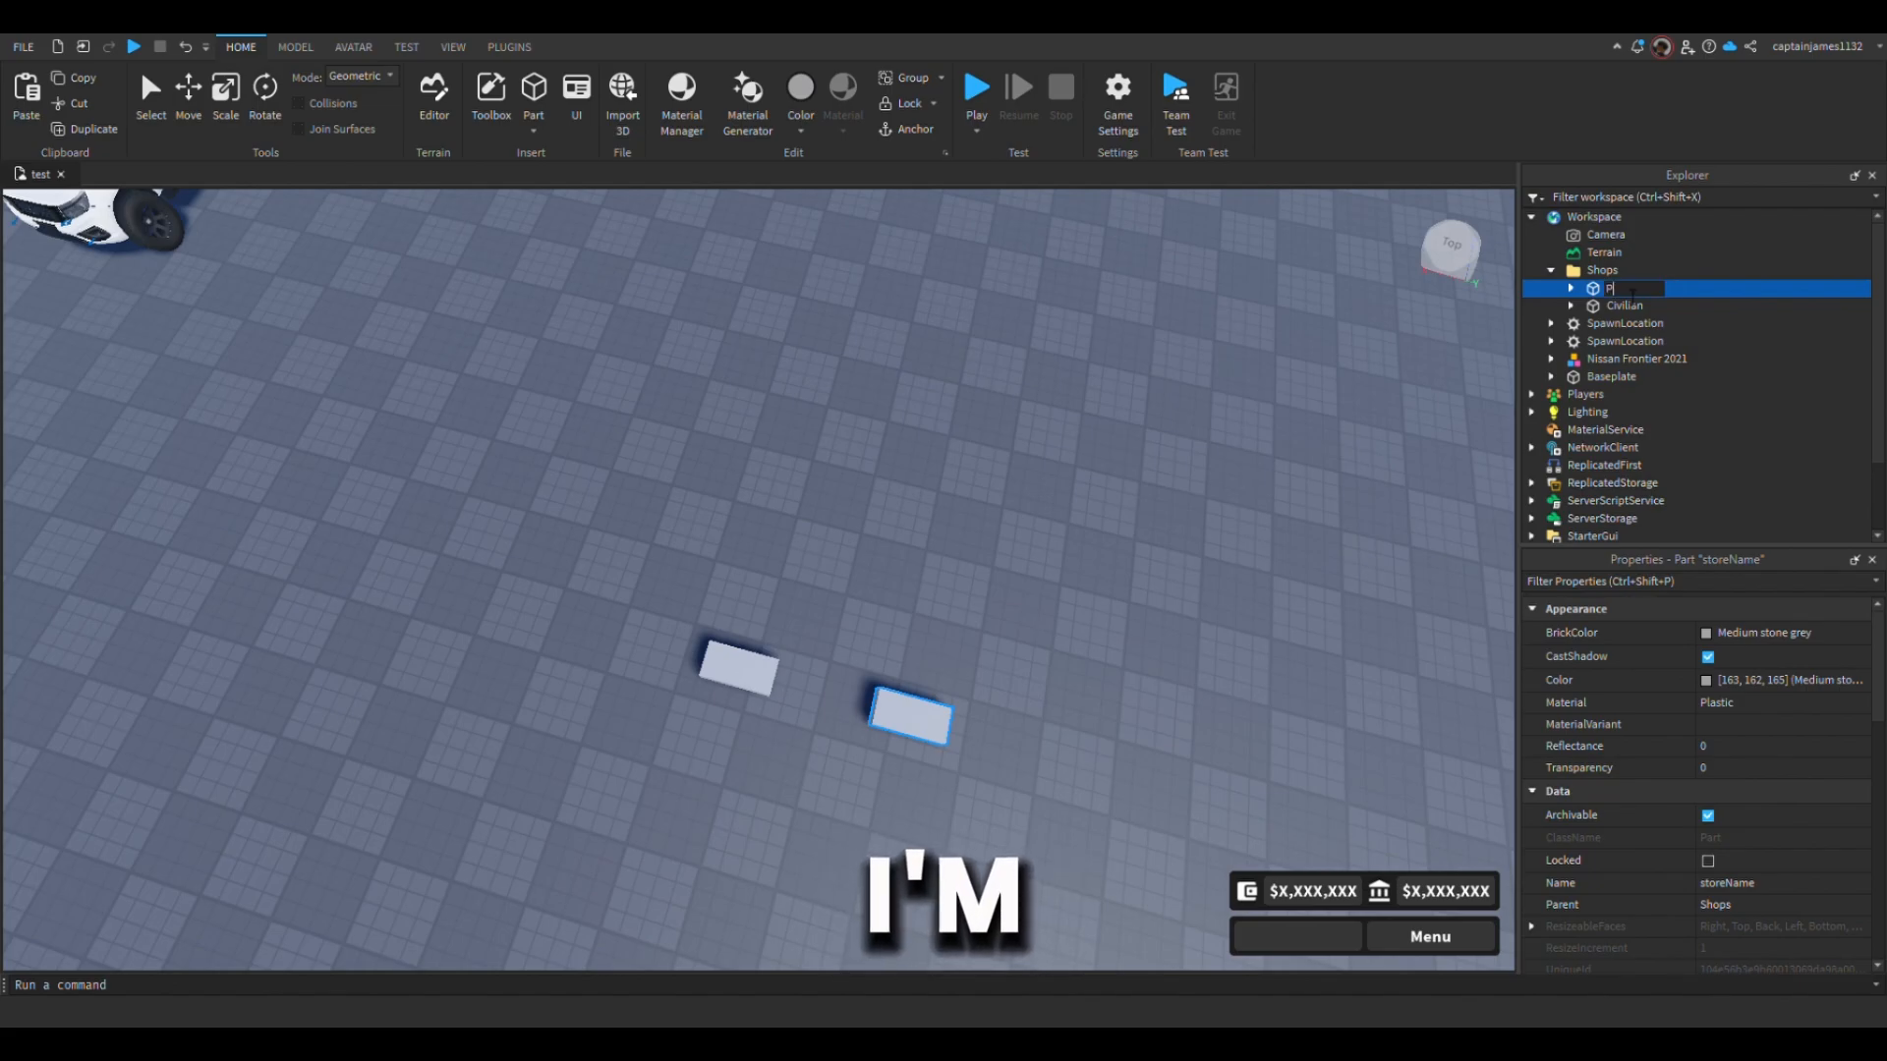
{"action": "type", "text": "Police"}
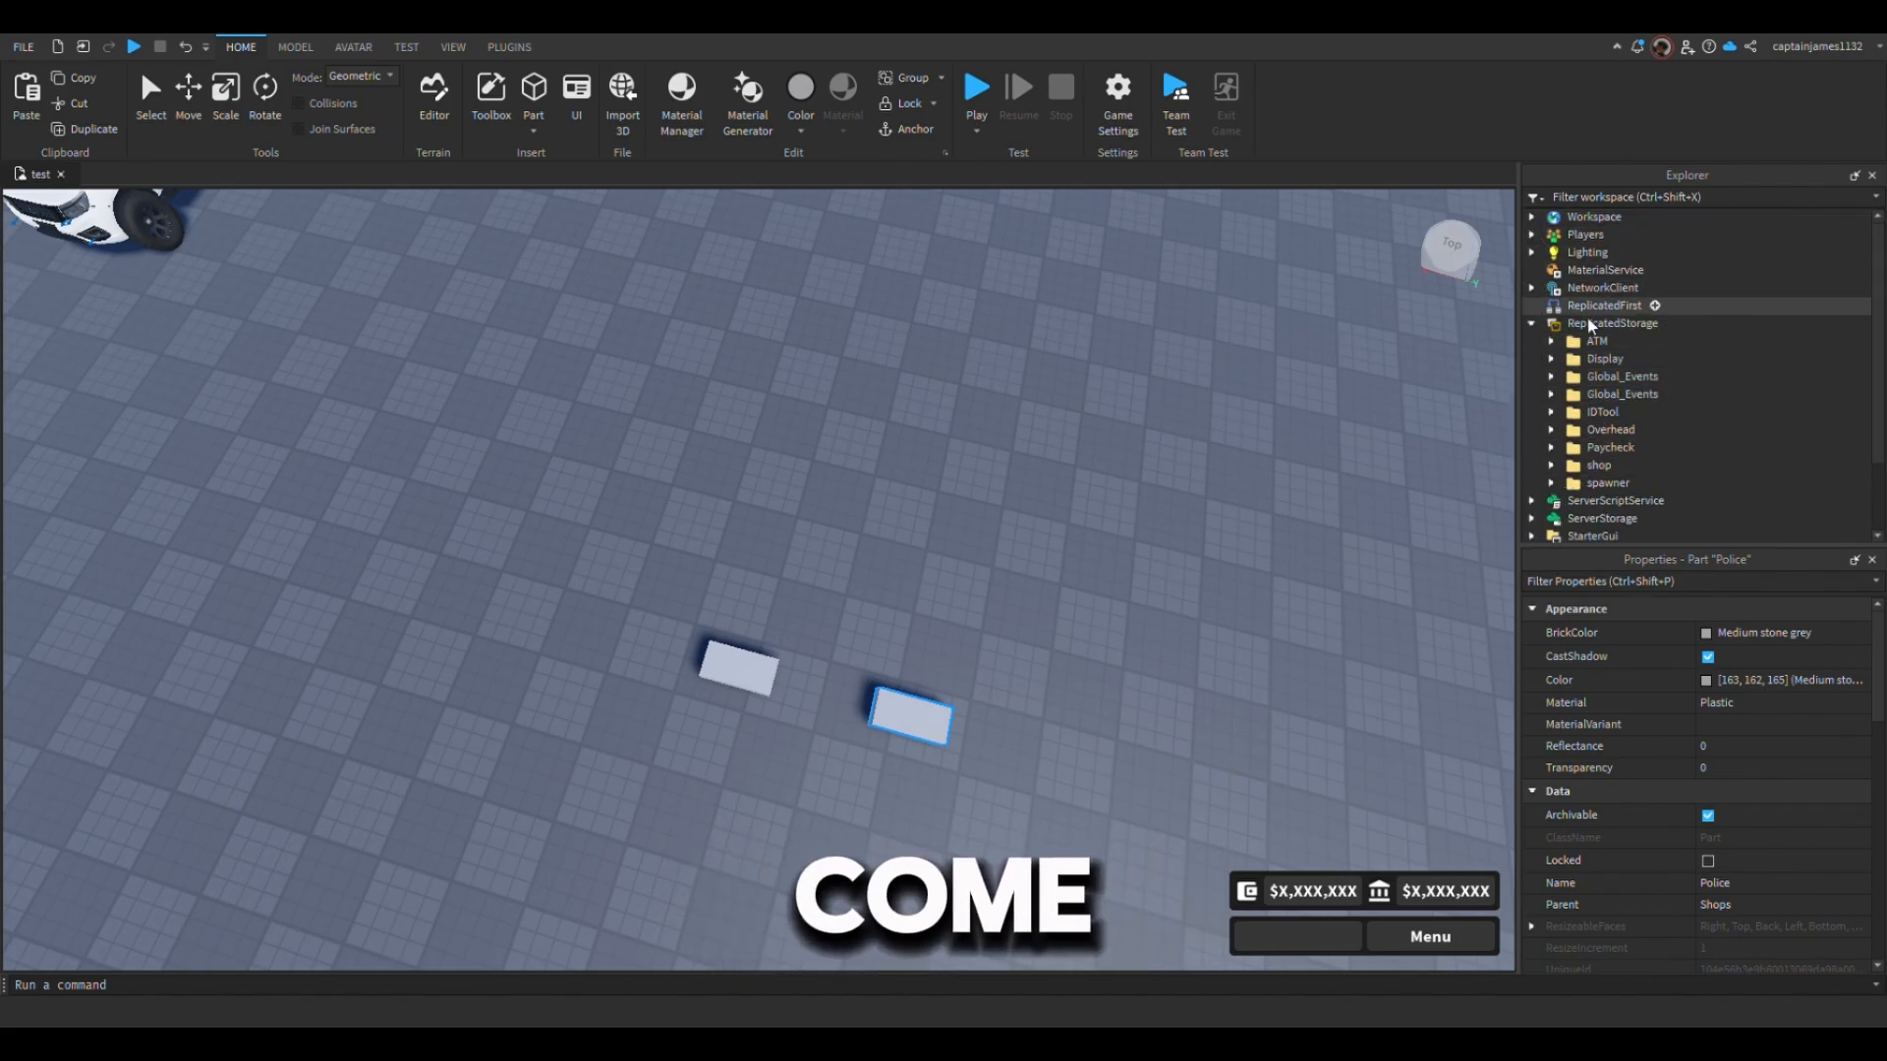
- Rename the storeName folders under ReplicatedStorage > shop > shopSetup to Civilian and Police
{"action": "left_click", "coordinate": [1551, 464]}
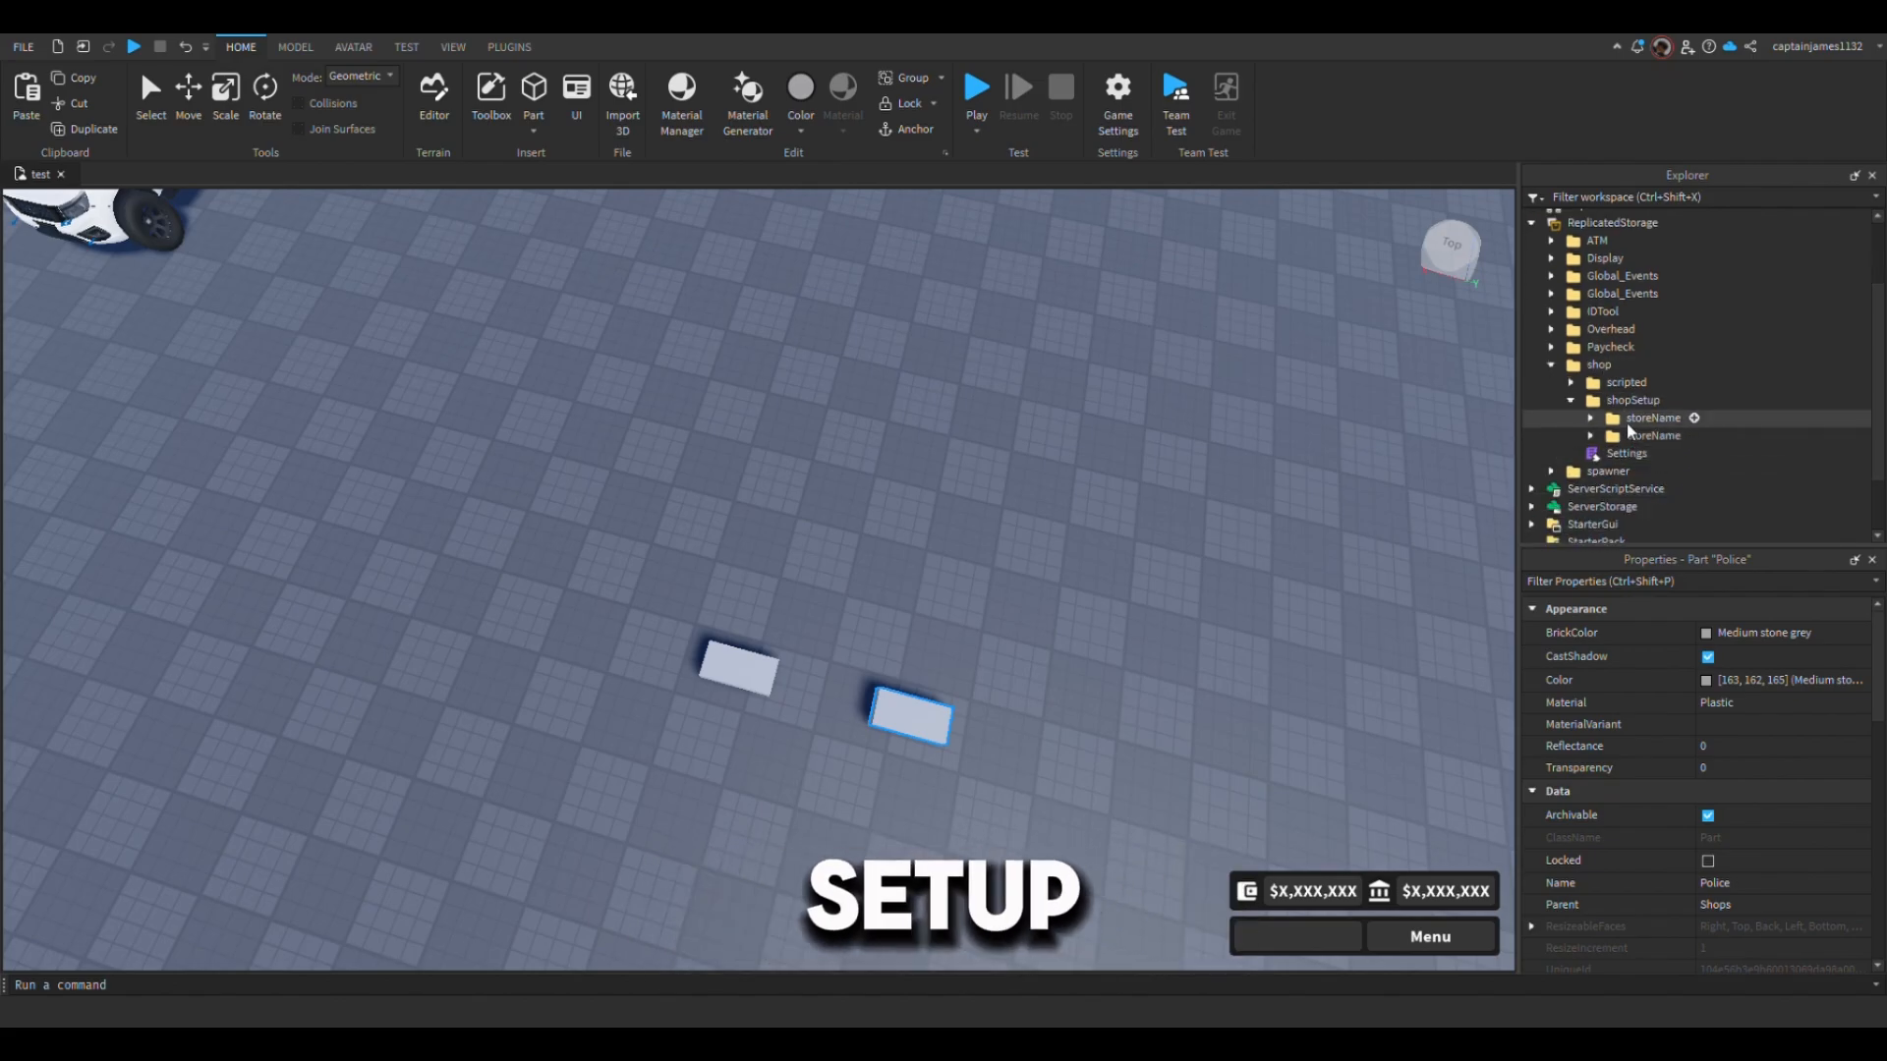
{"action": "left_click", "coordinate": [1653, 417]}
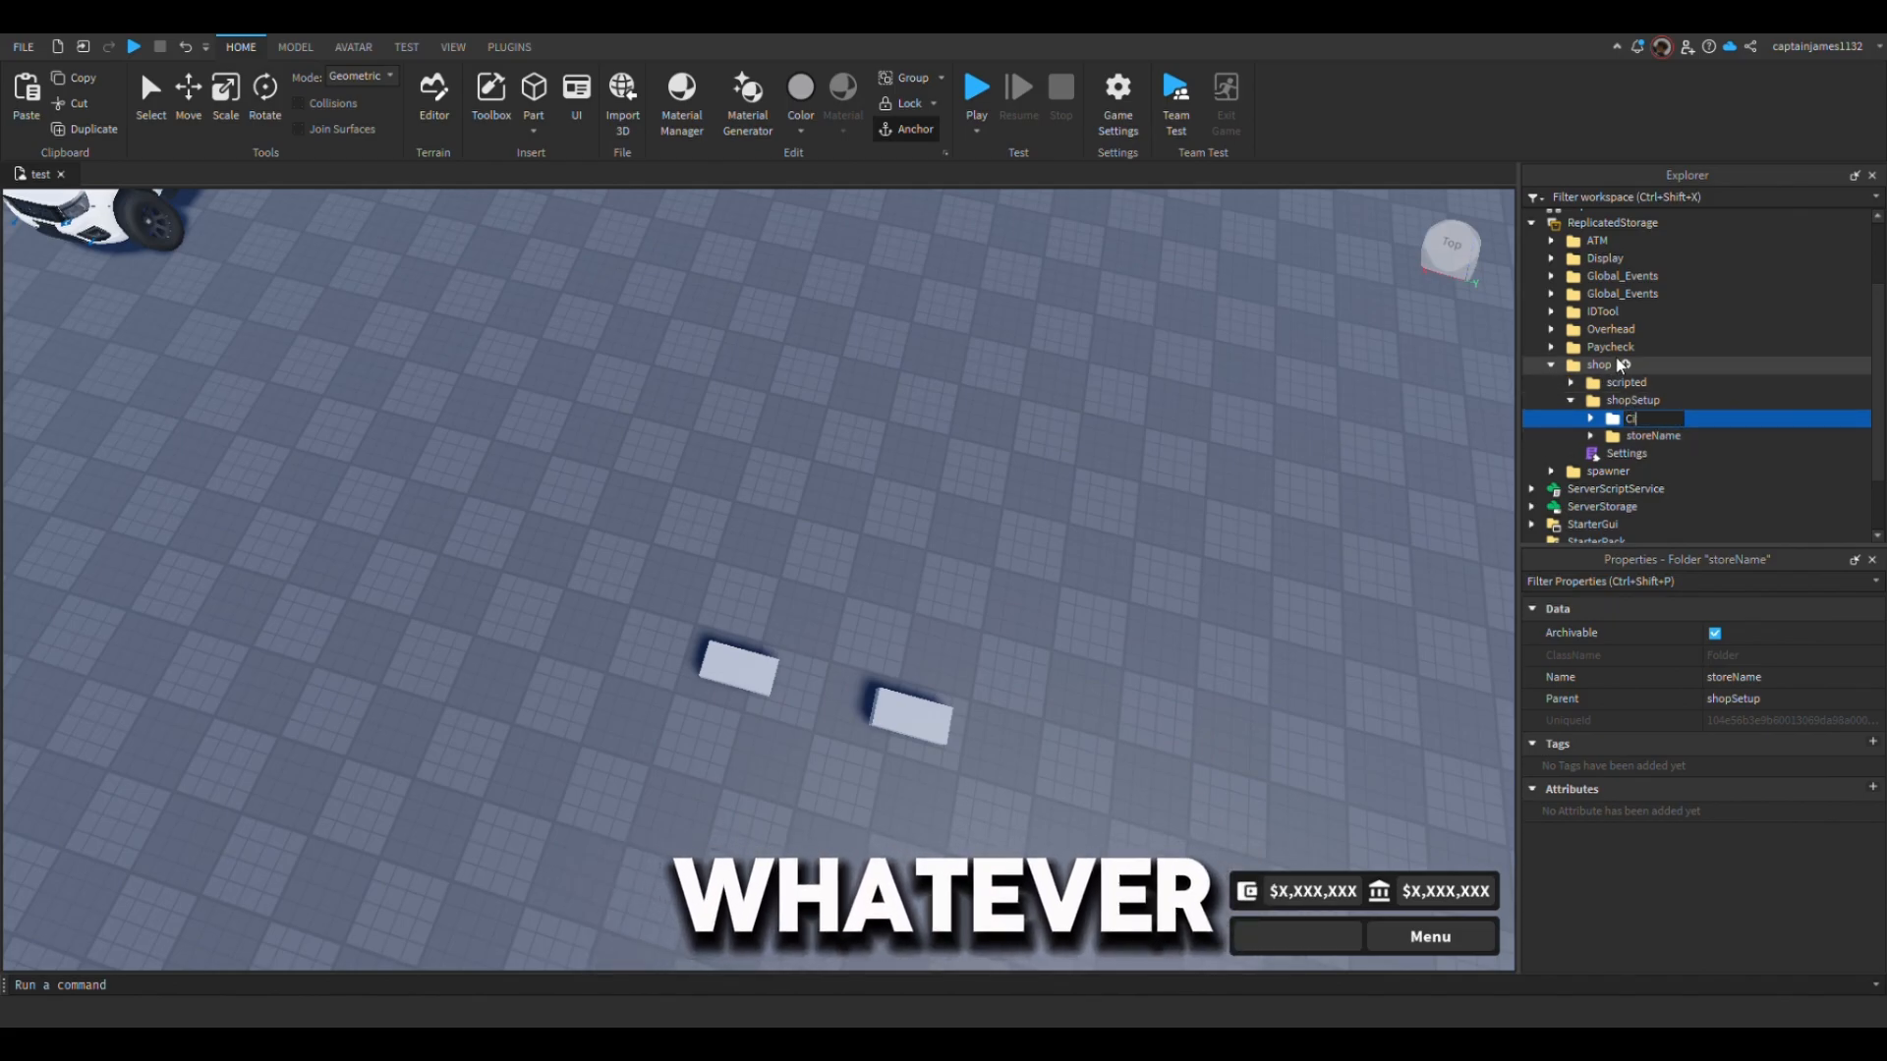
{"action": "type", "text": "Civilian"}
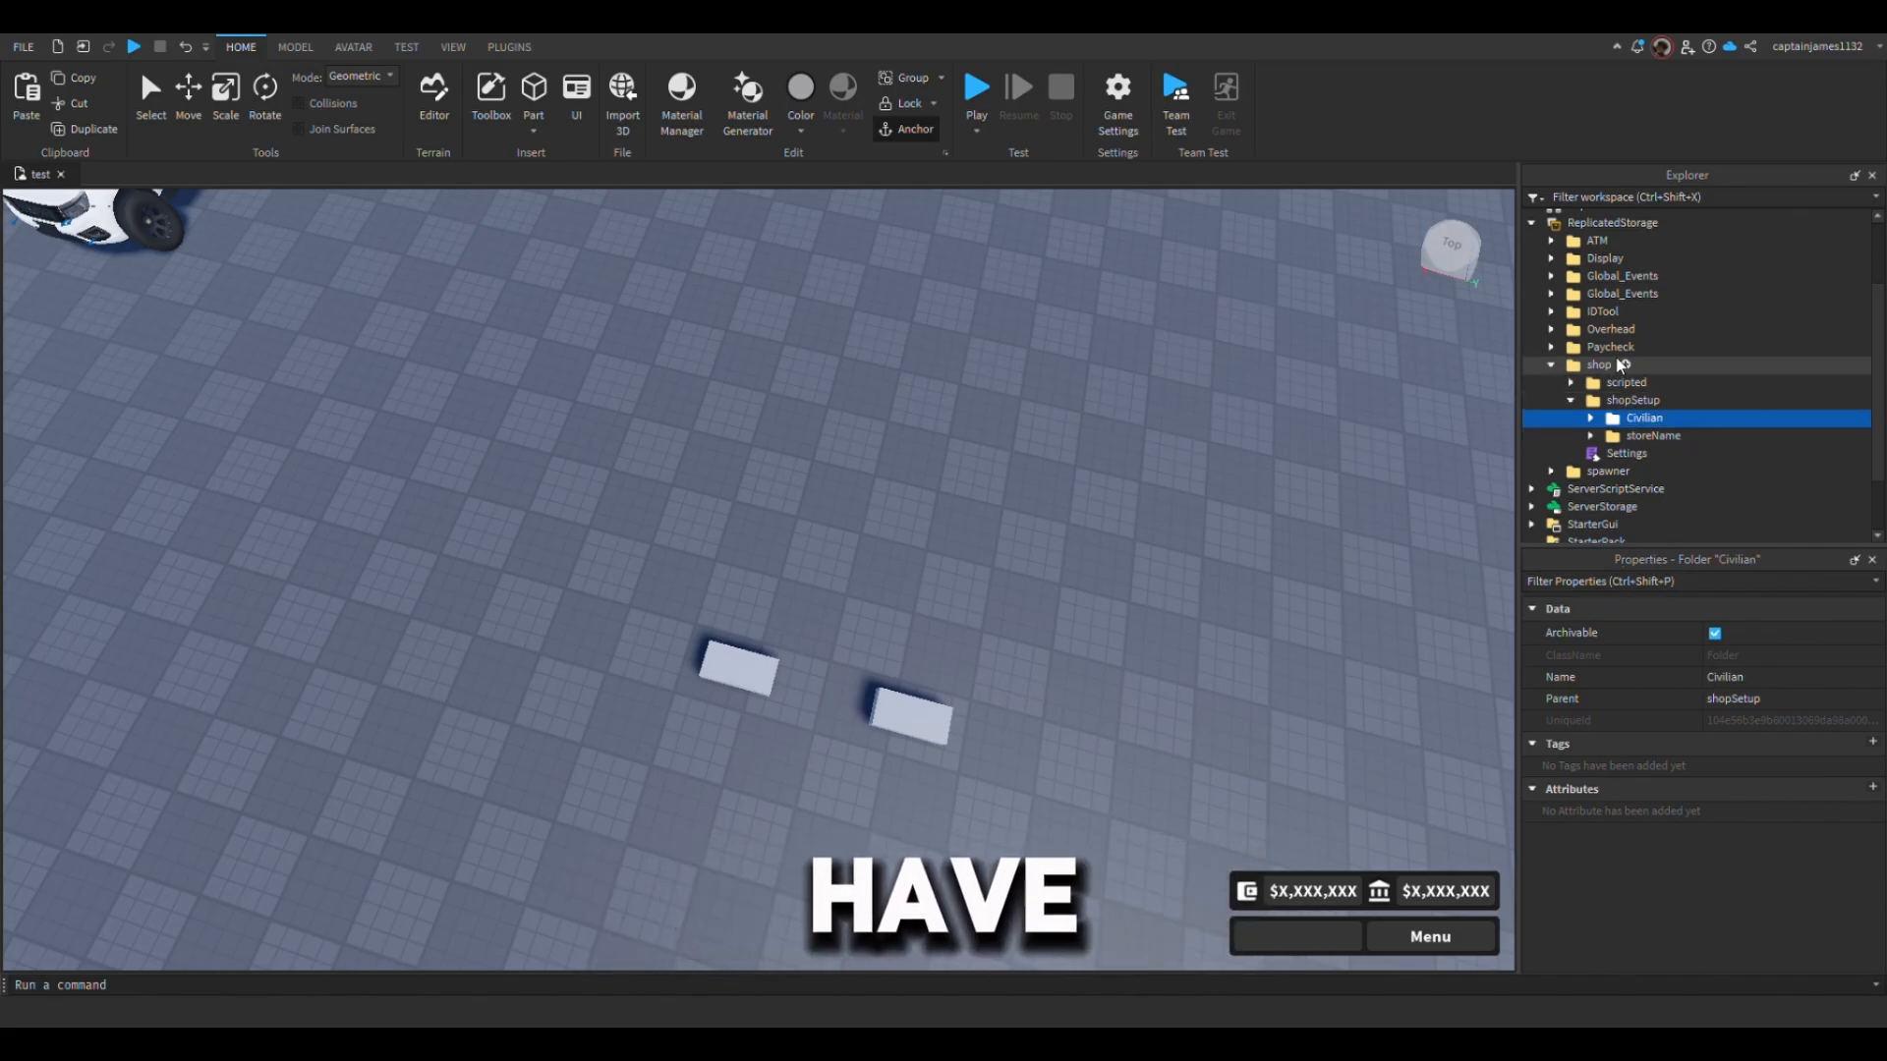
{"action": "left_click", "coordinate": [1651, 435]}
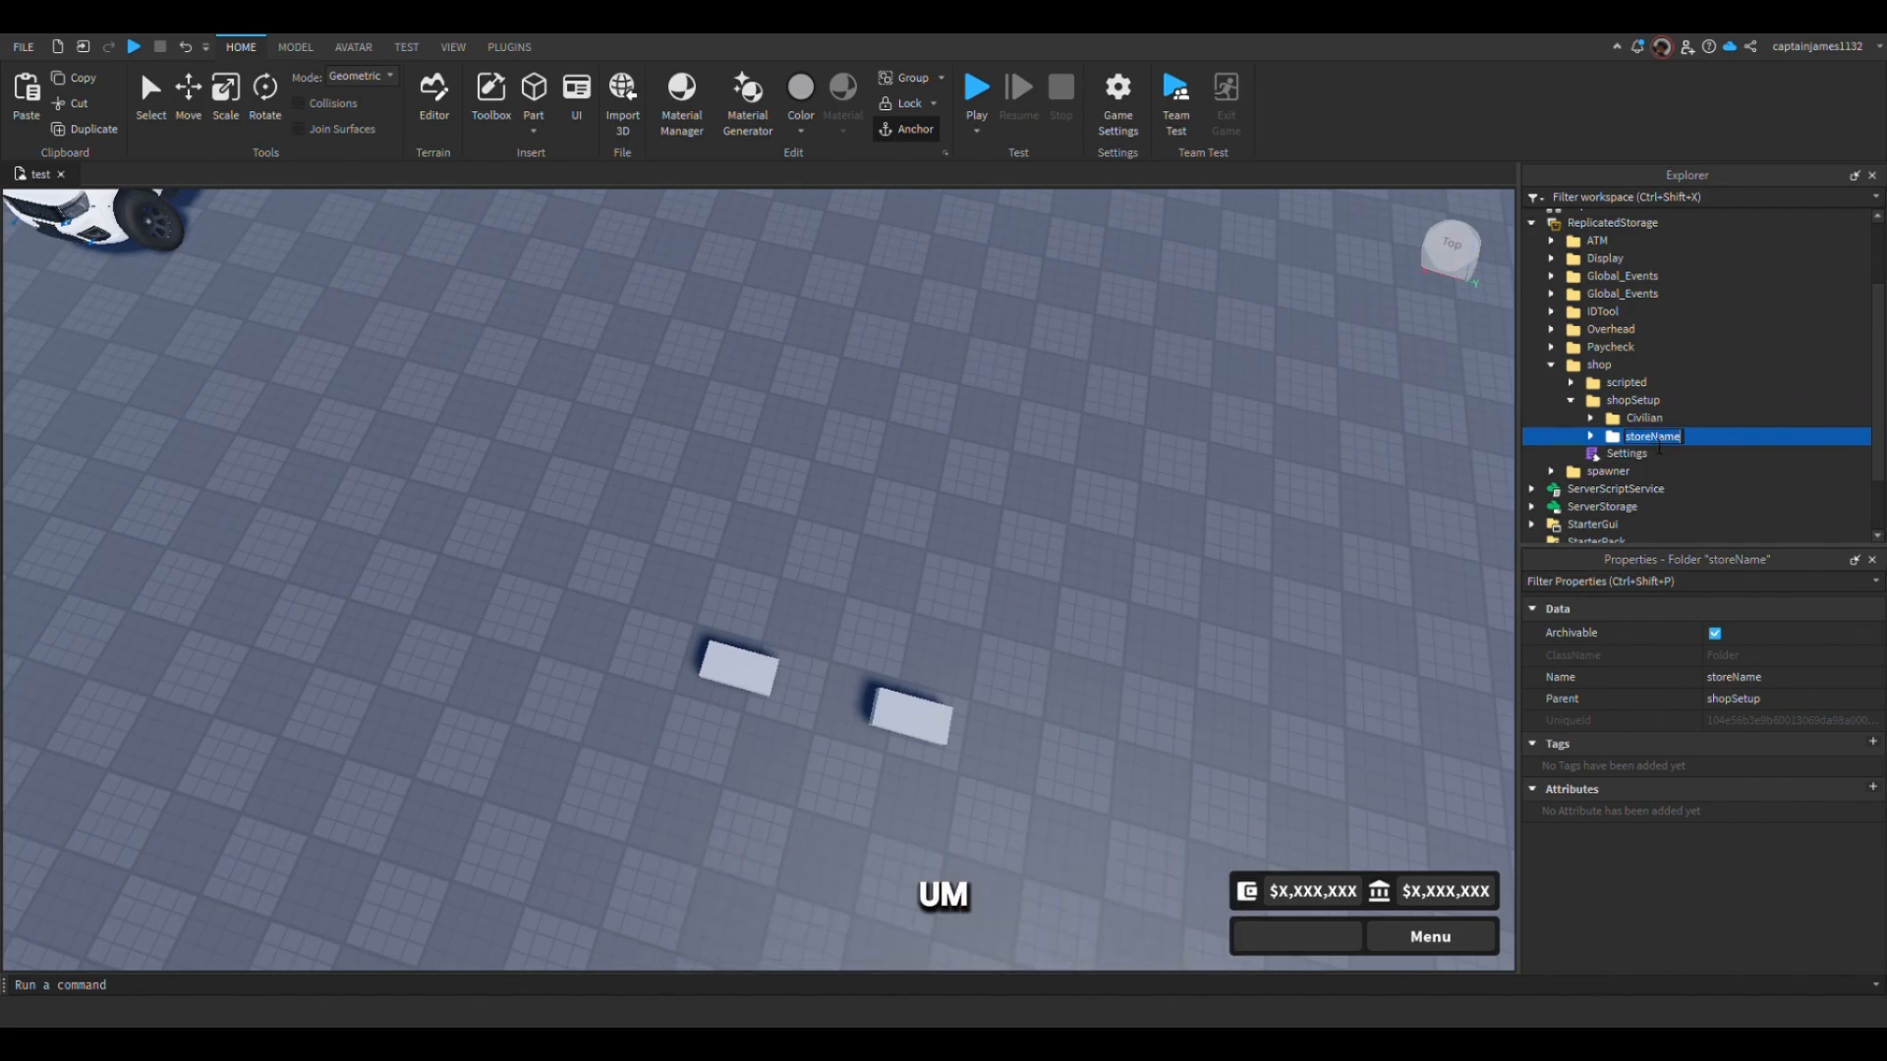
{"action": "type", "text": "Police"}
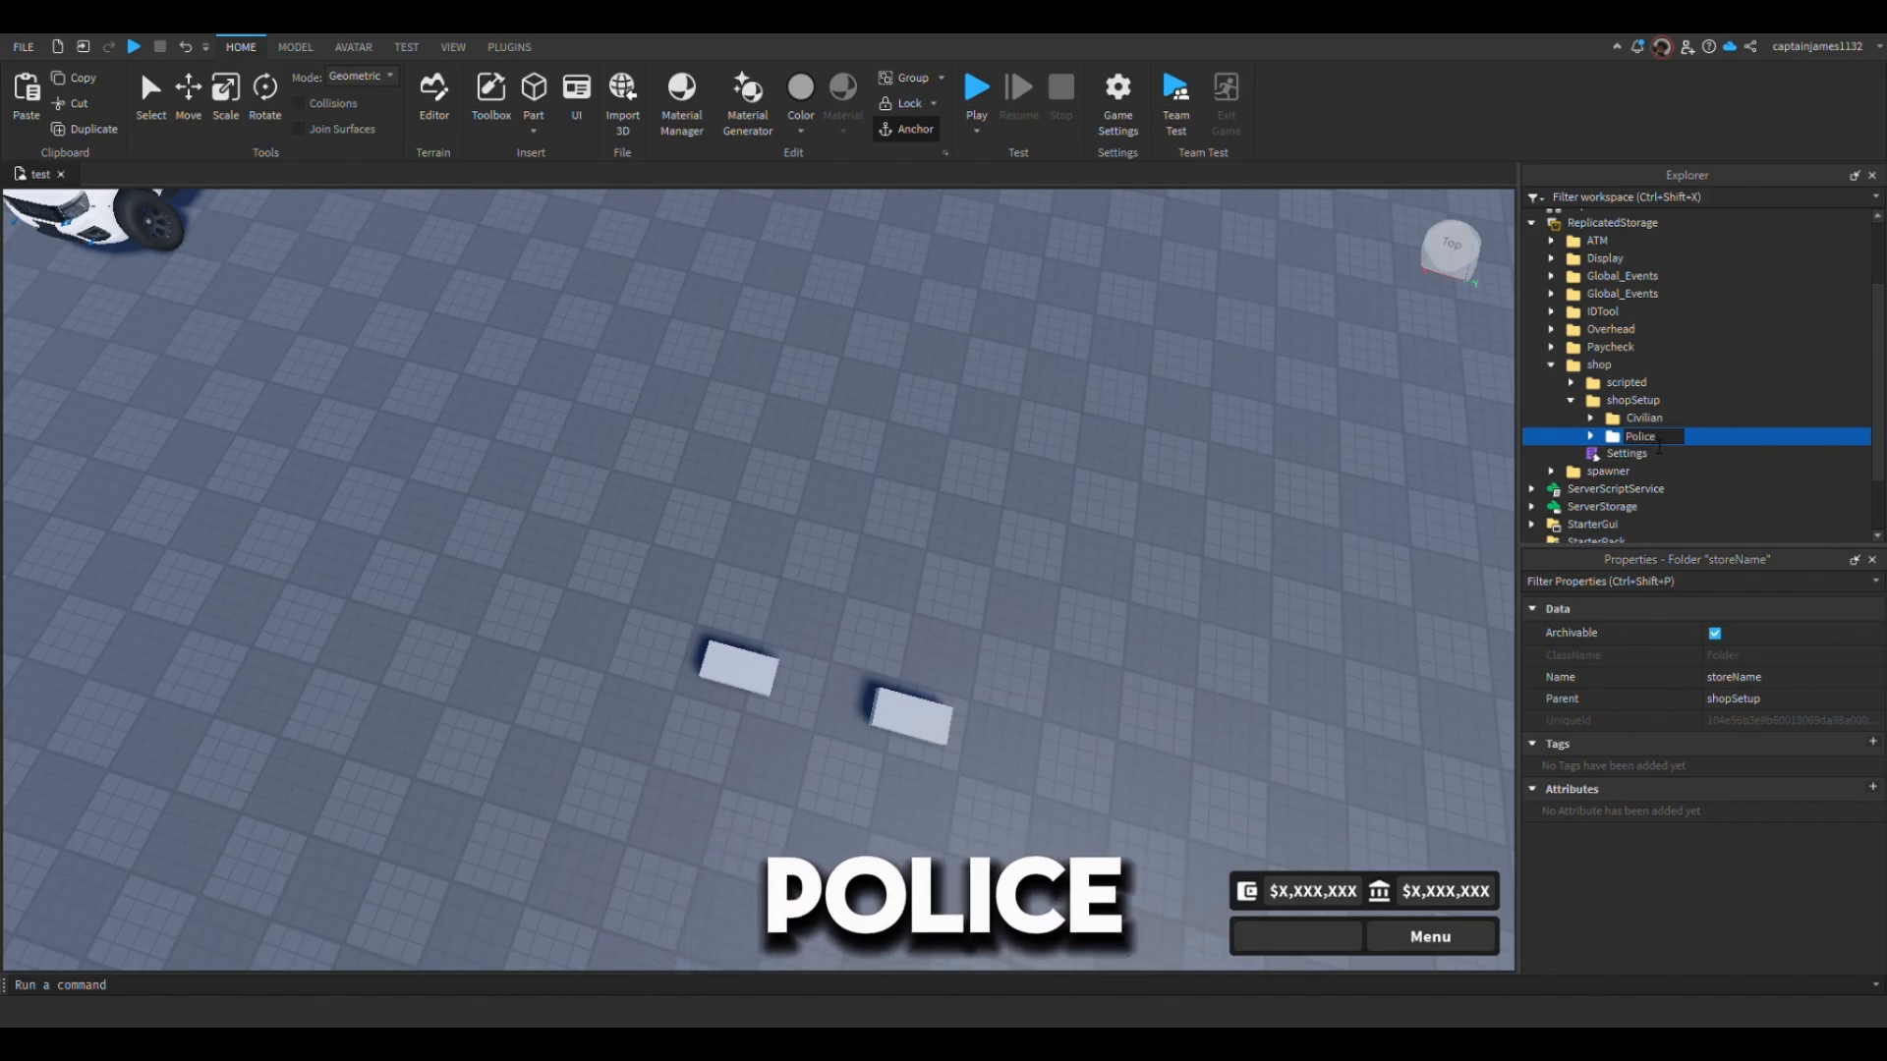
{"action": "double_click", "coordinate": [1625, 452]}
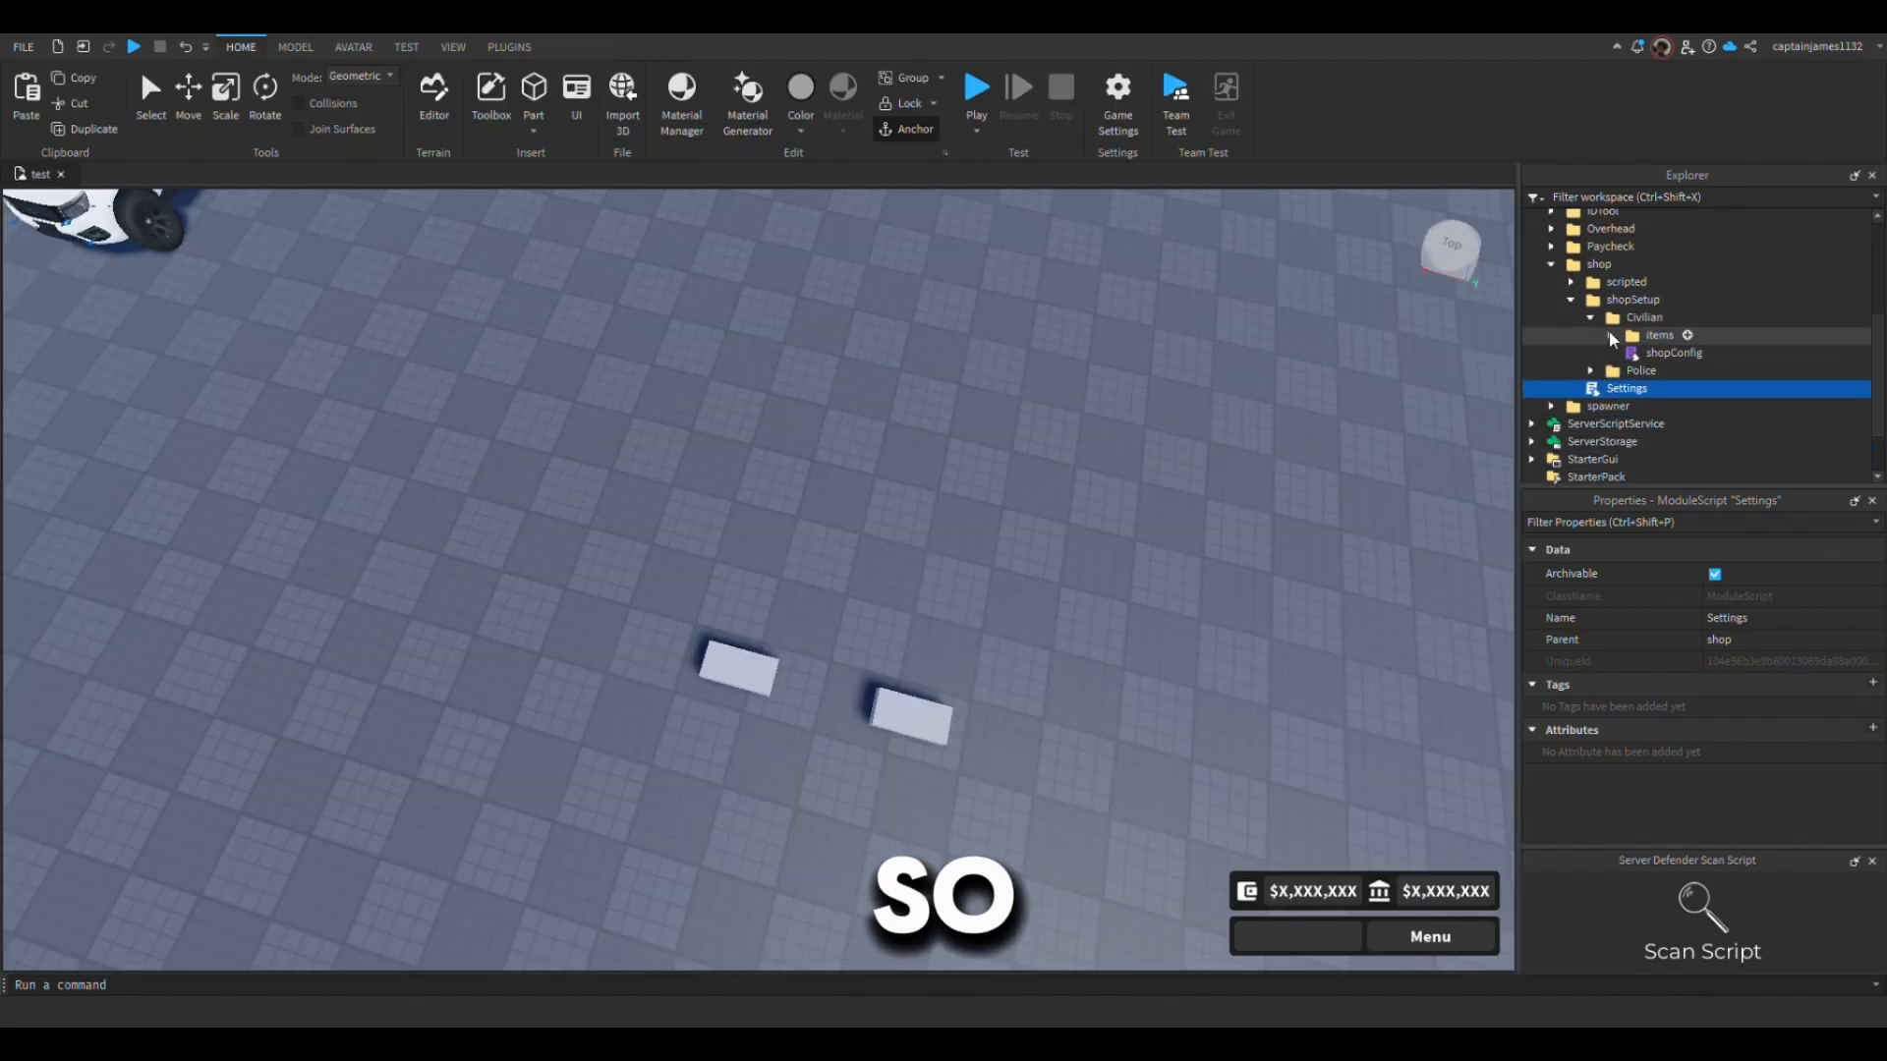
- Set shop_Name to "Gun store" in the Civilian shopConfig script and close it
{"action": "double_click", "coordinate": [1674, 354]}
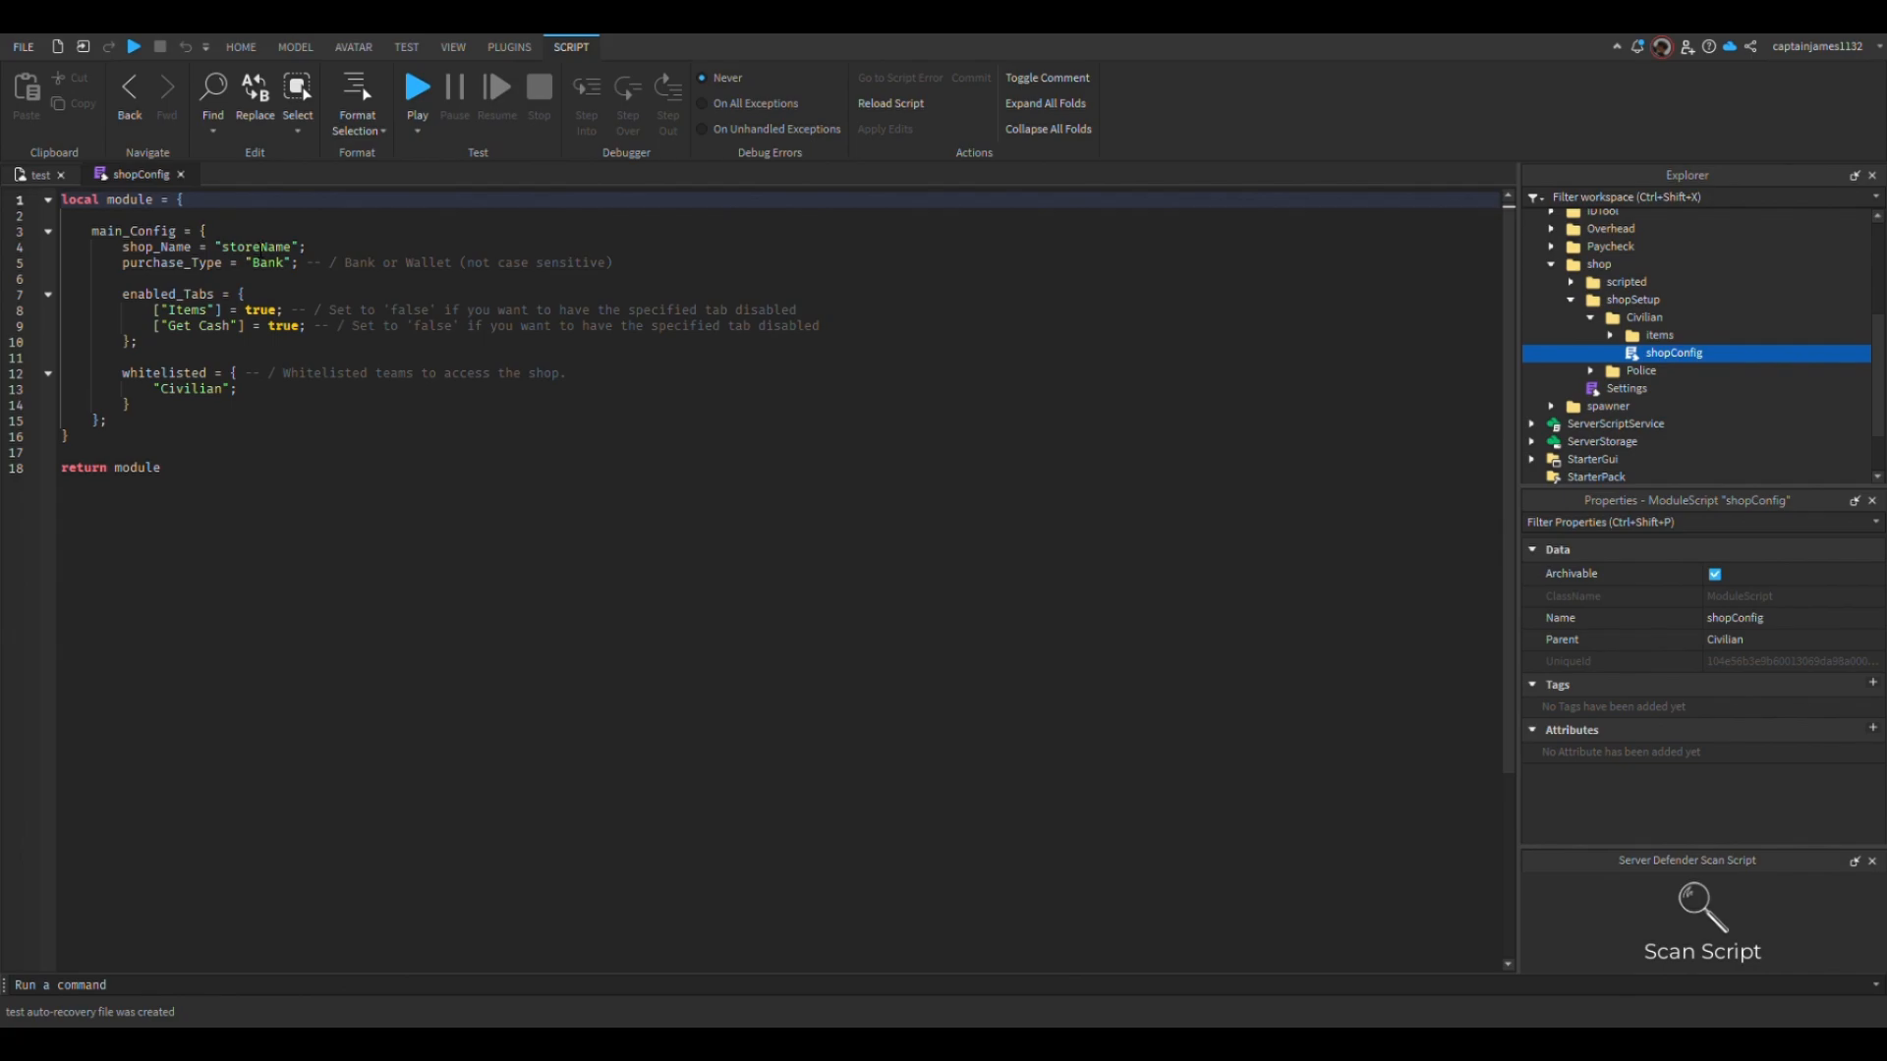
{"action": "double_click", "coordinate": [260, 248]}
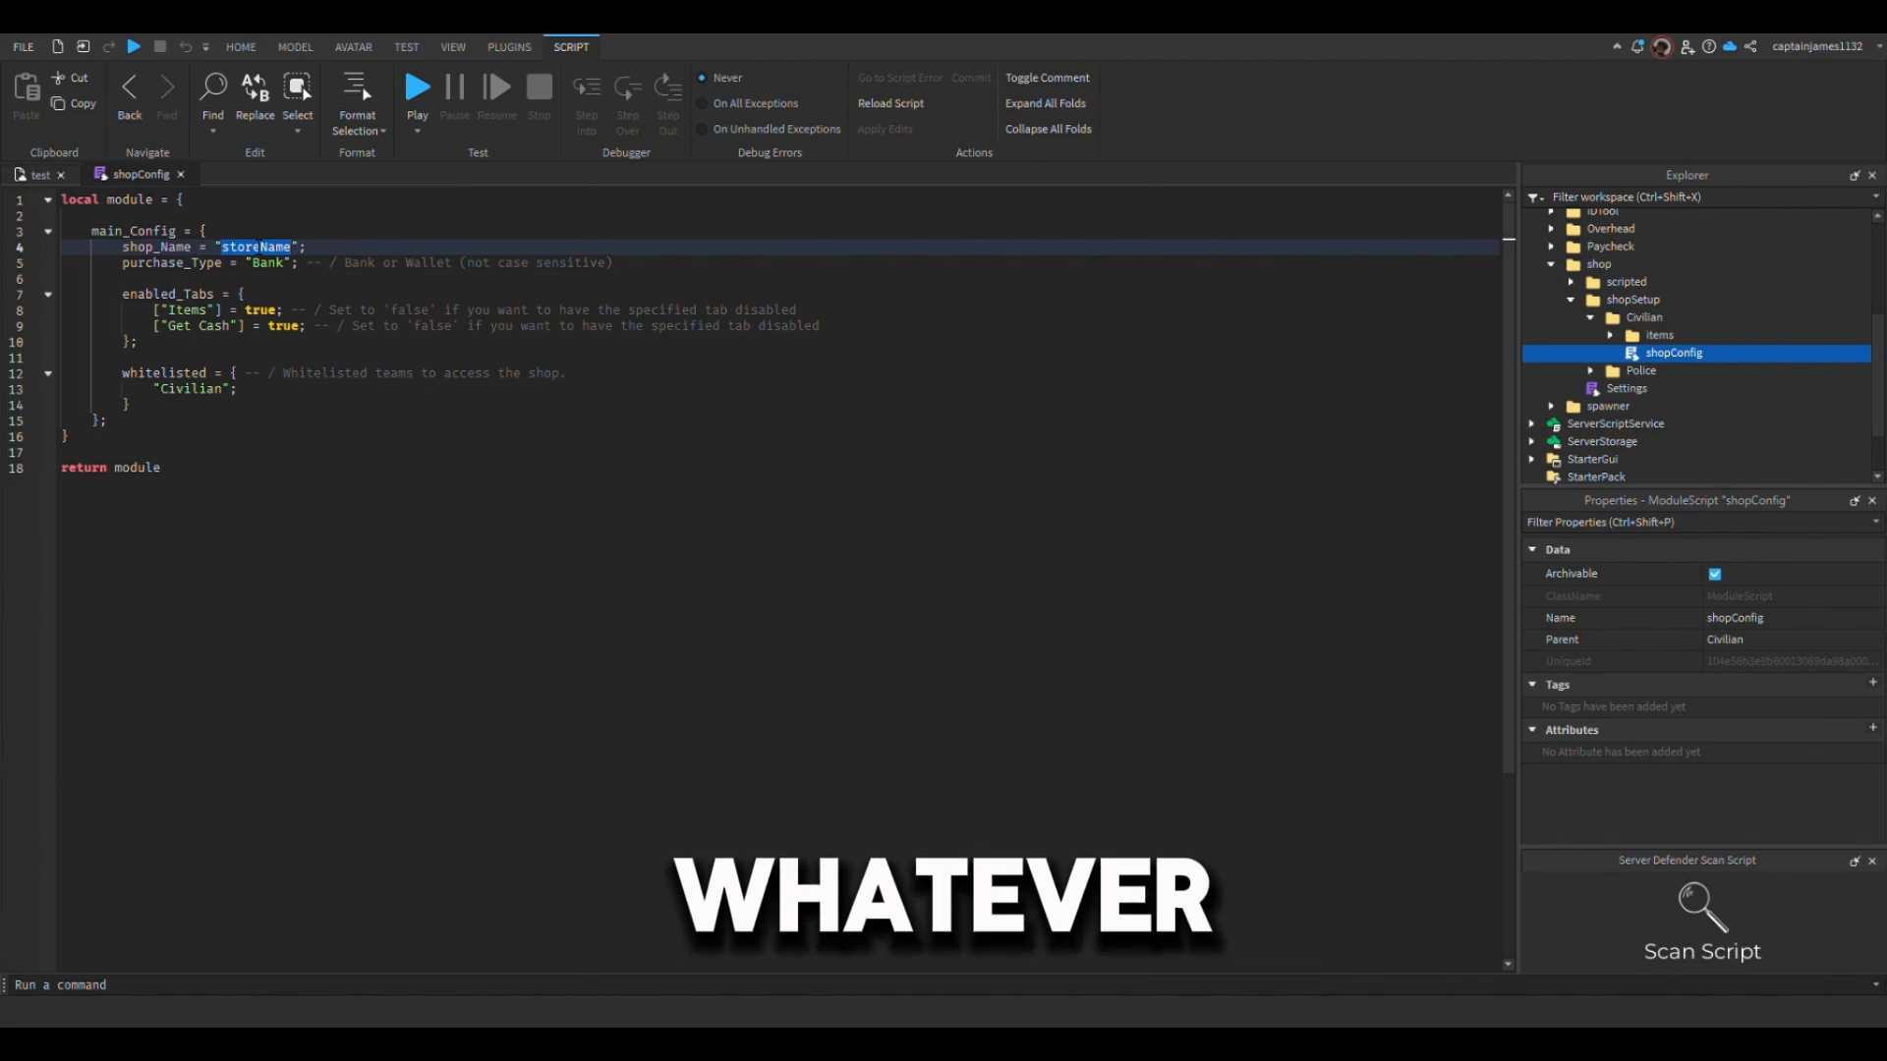
{"action": "type", "text": "Gun st"}
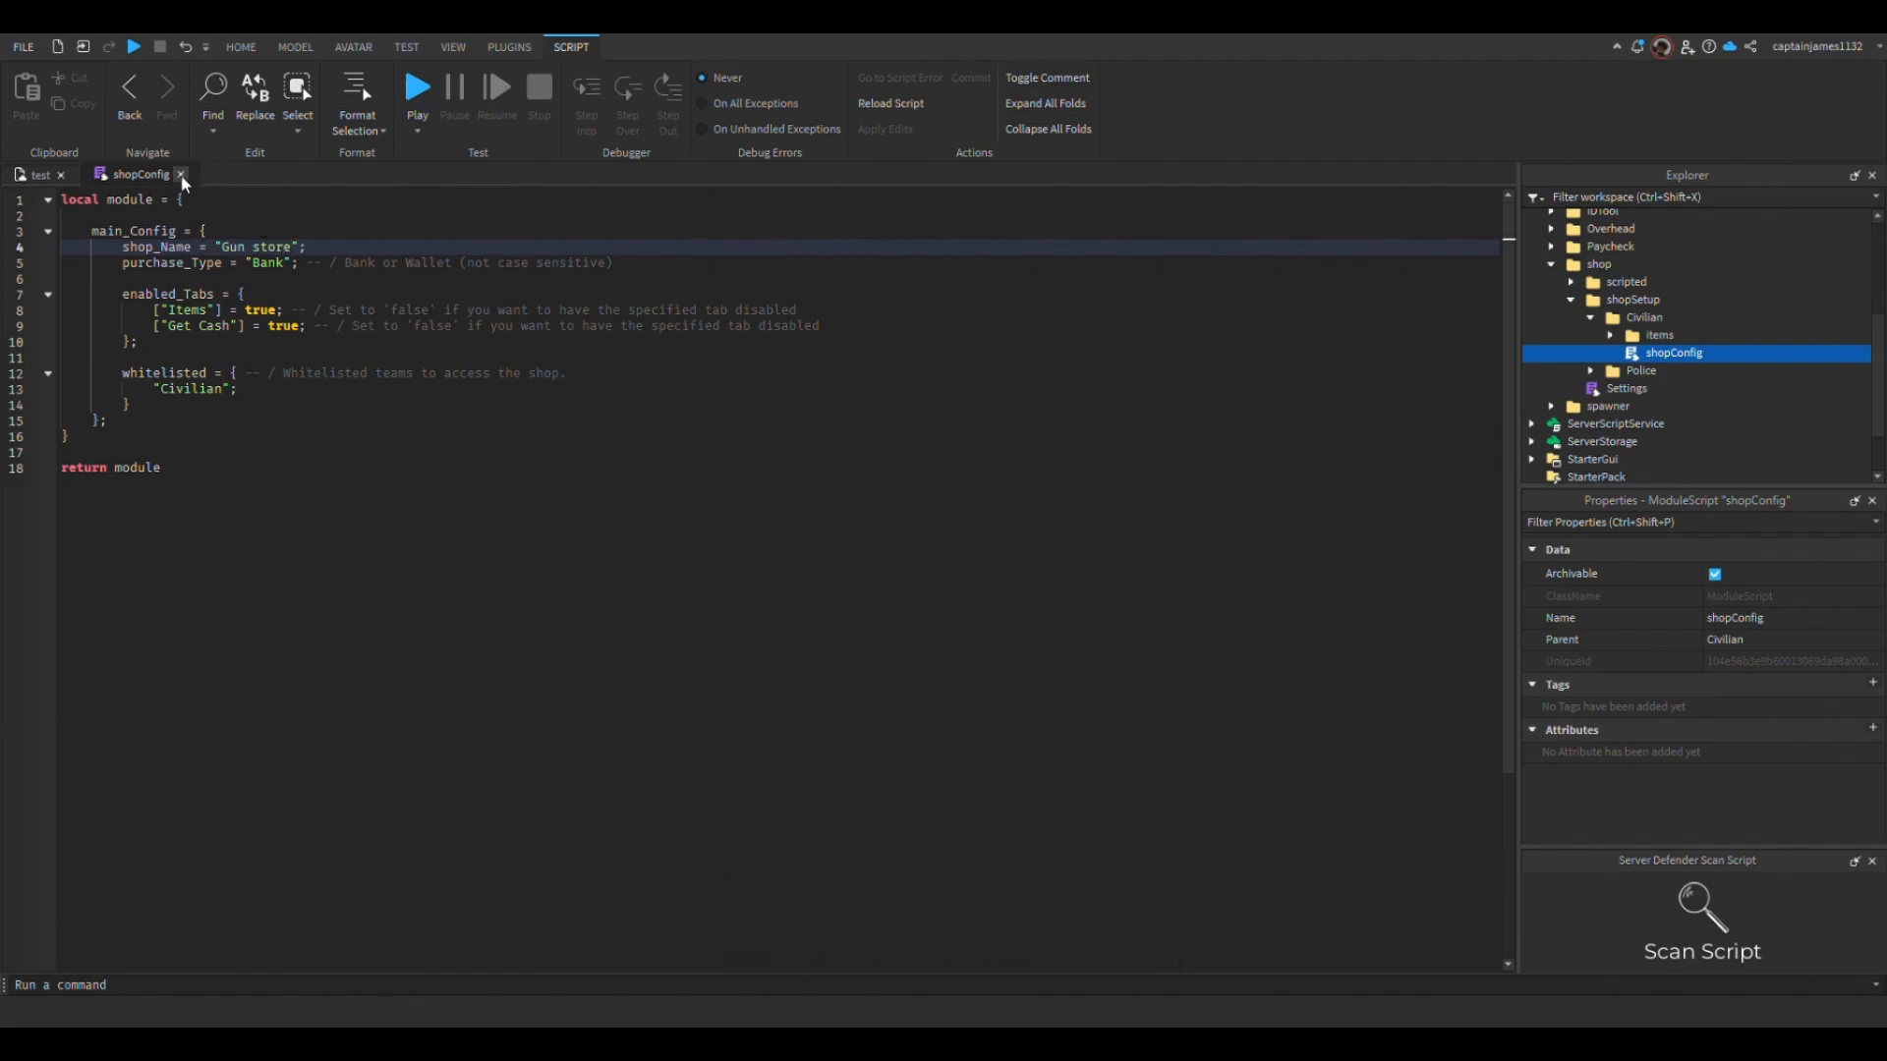
{"action": "left_click", "coordinate": [275, 280]}
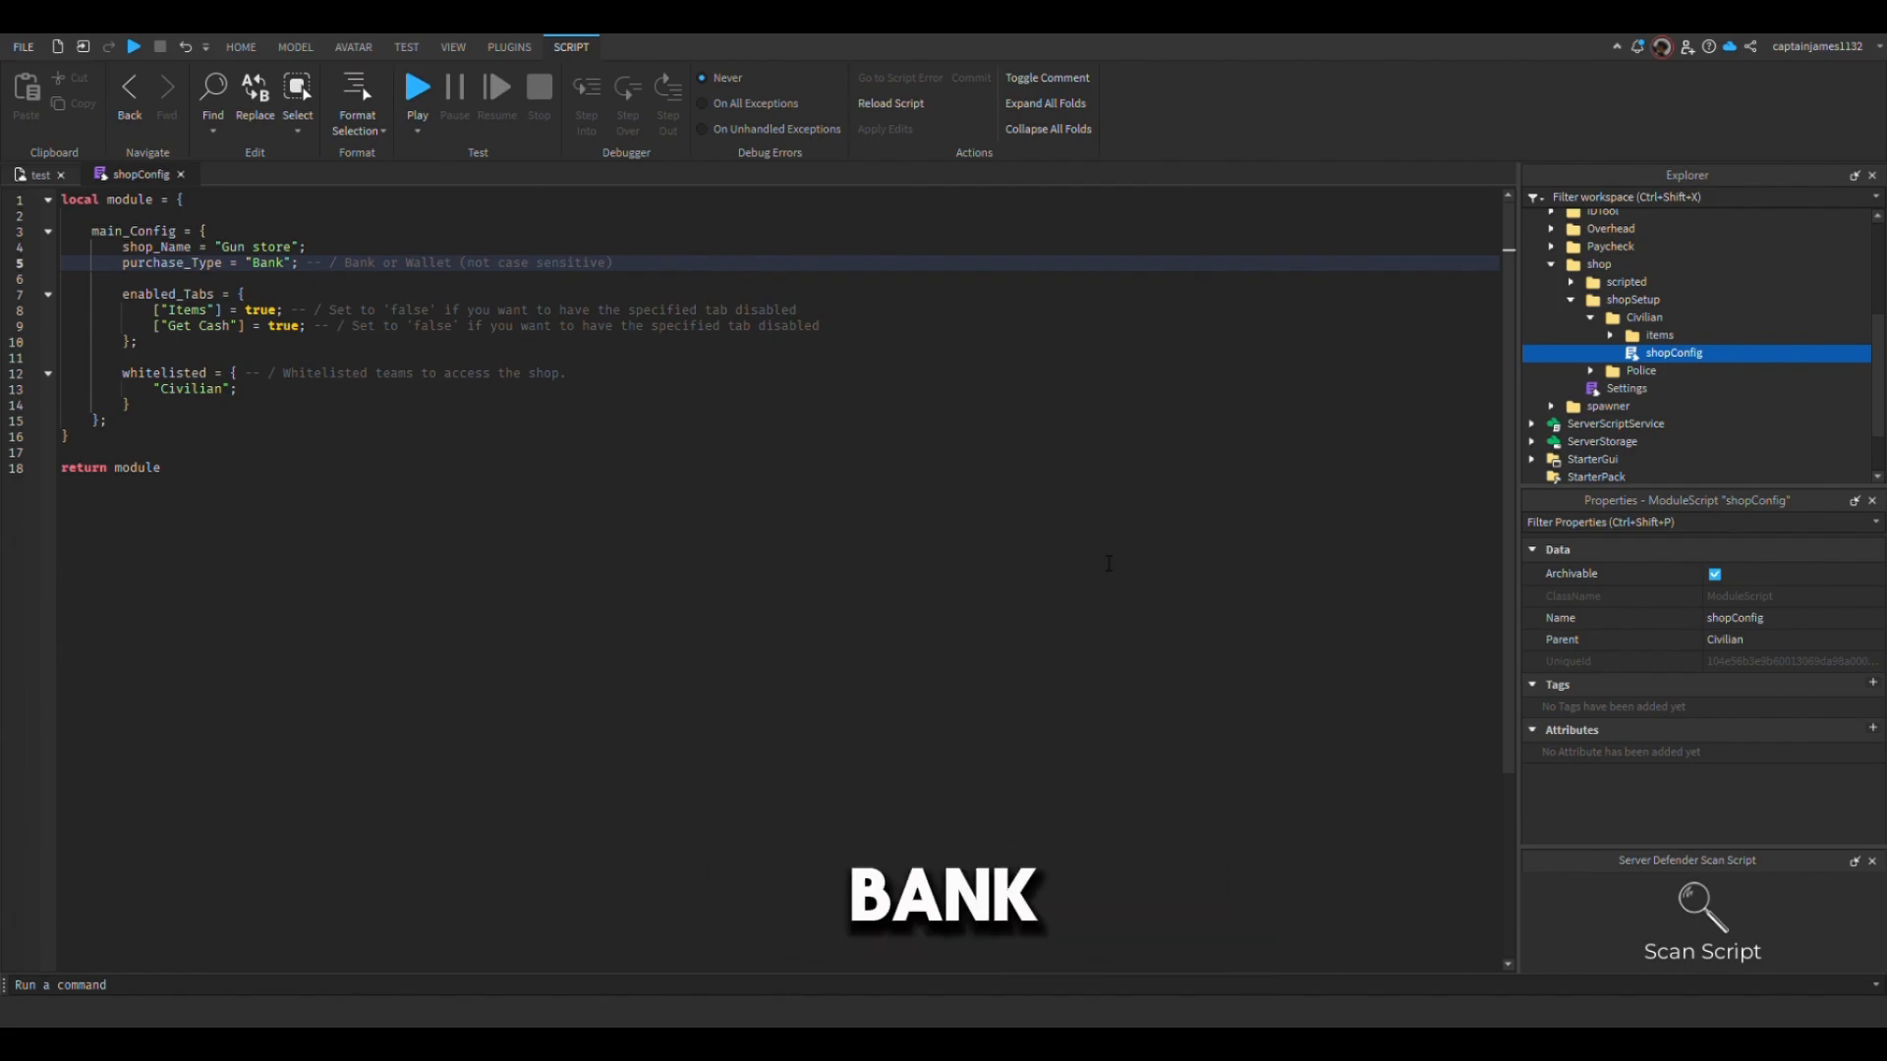
{"action": "left_click", "coordinate": [240, 47]}
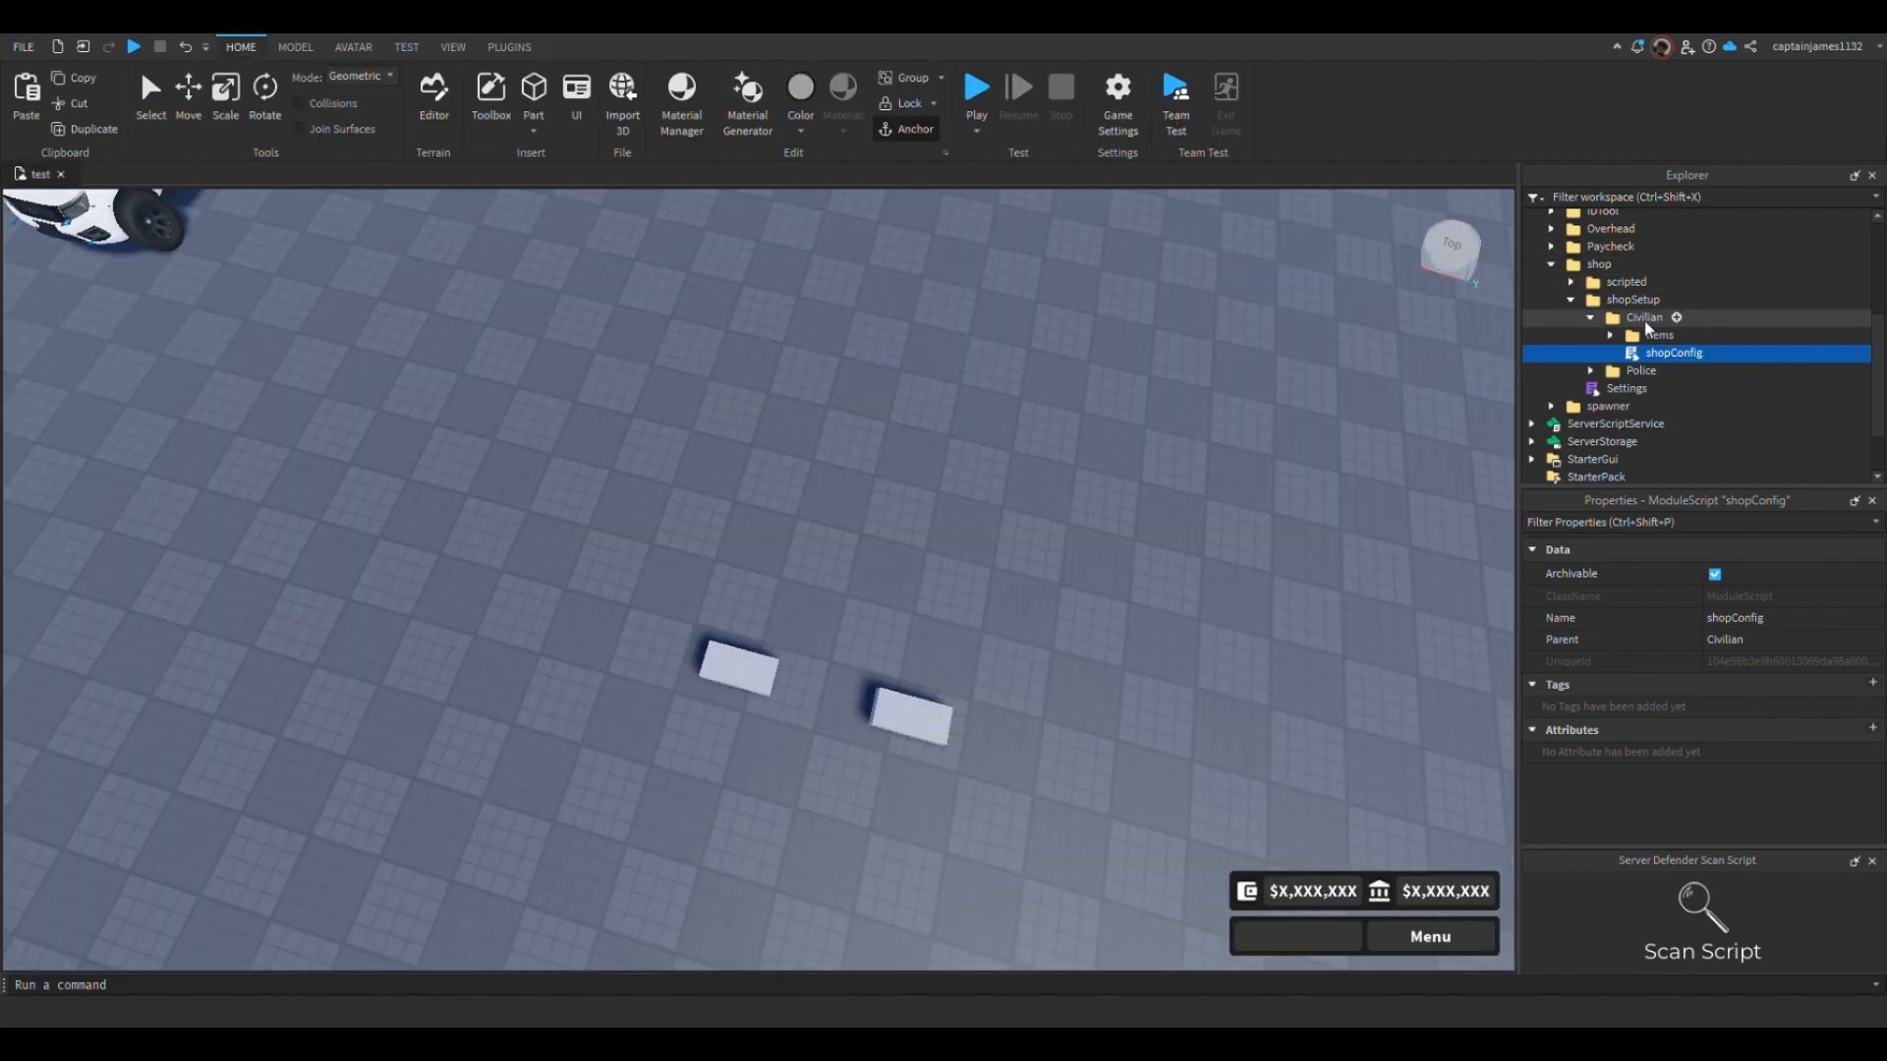
- Expand the Civilian Items folder and select the AK-47 tool among its weapons
{"action": "left_click", "coordinate": [1644, 317]}
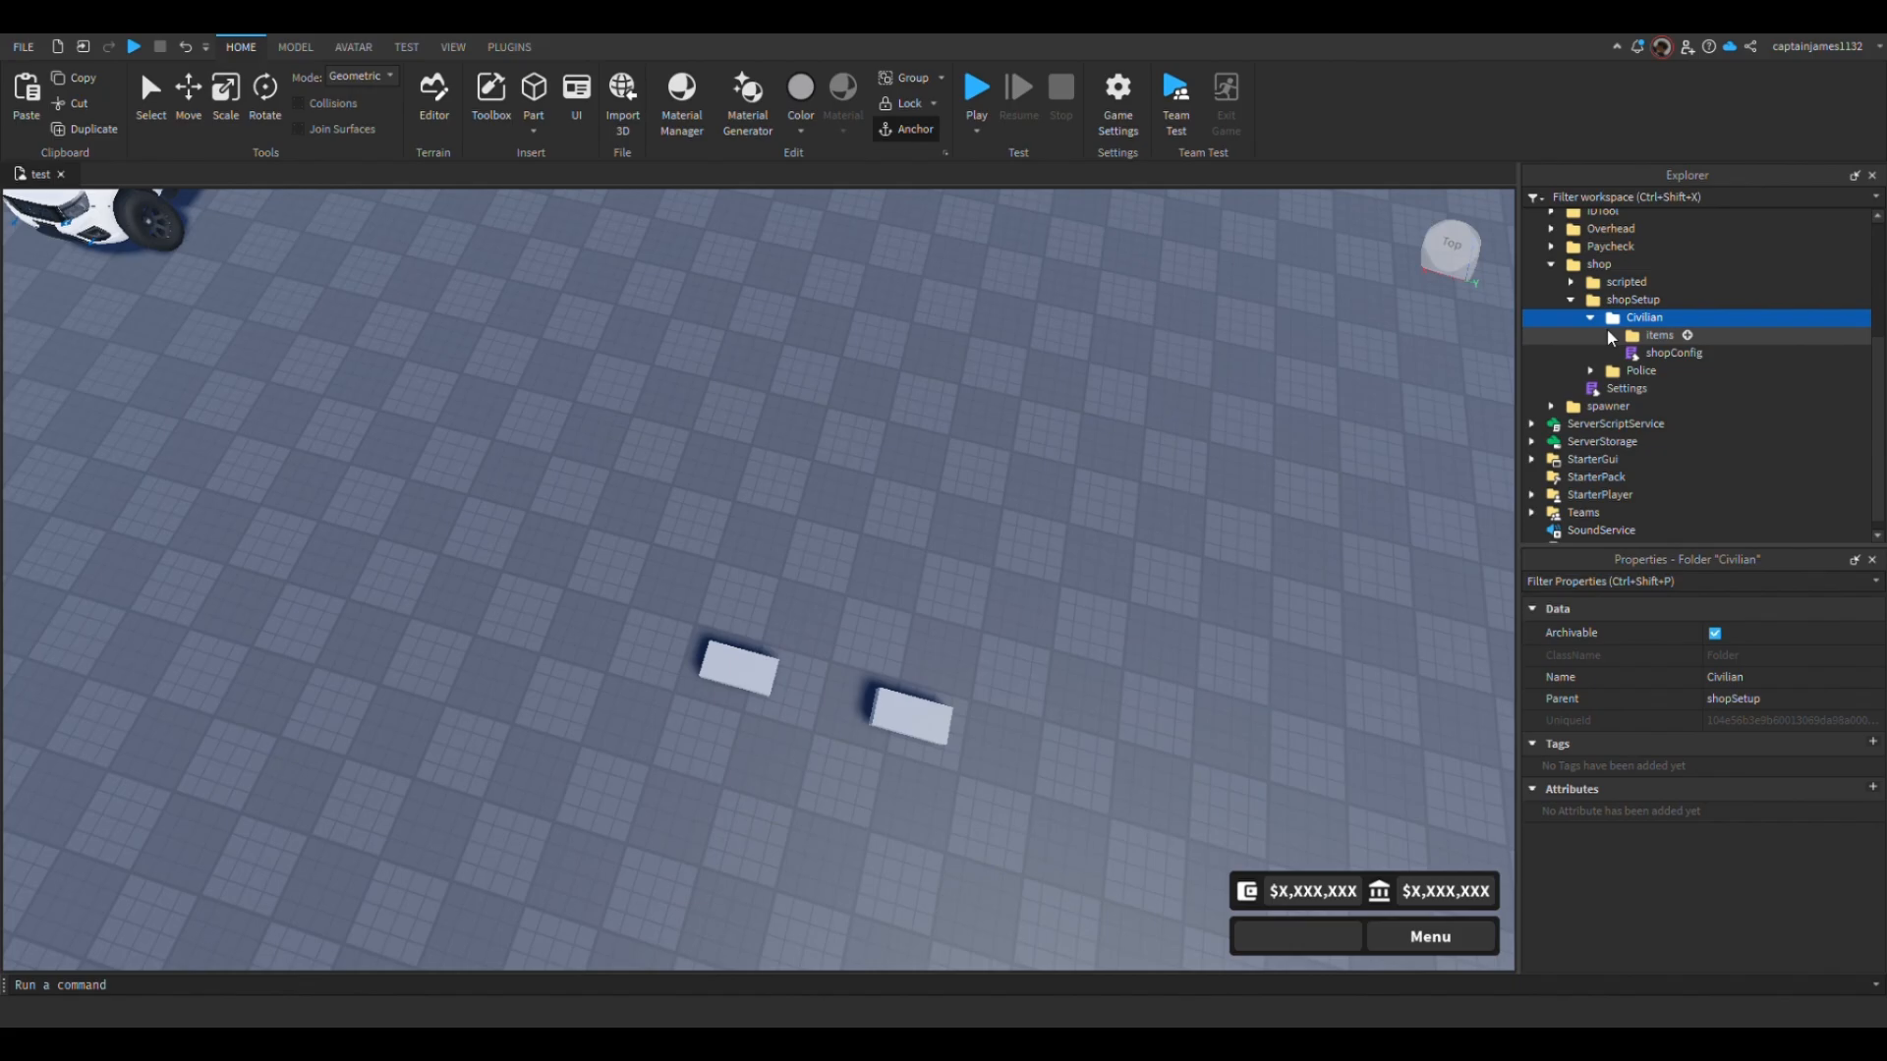
{"action": "left_click", "coordinate": [1608, 334]}
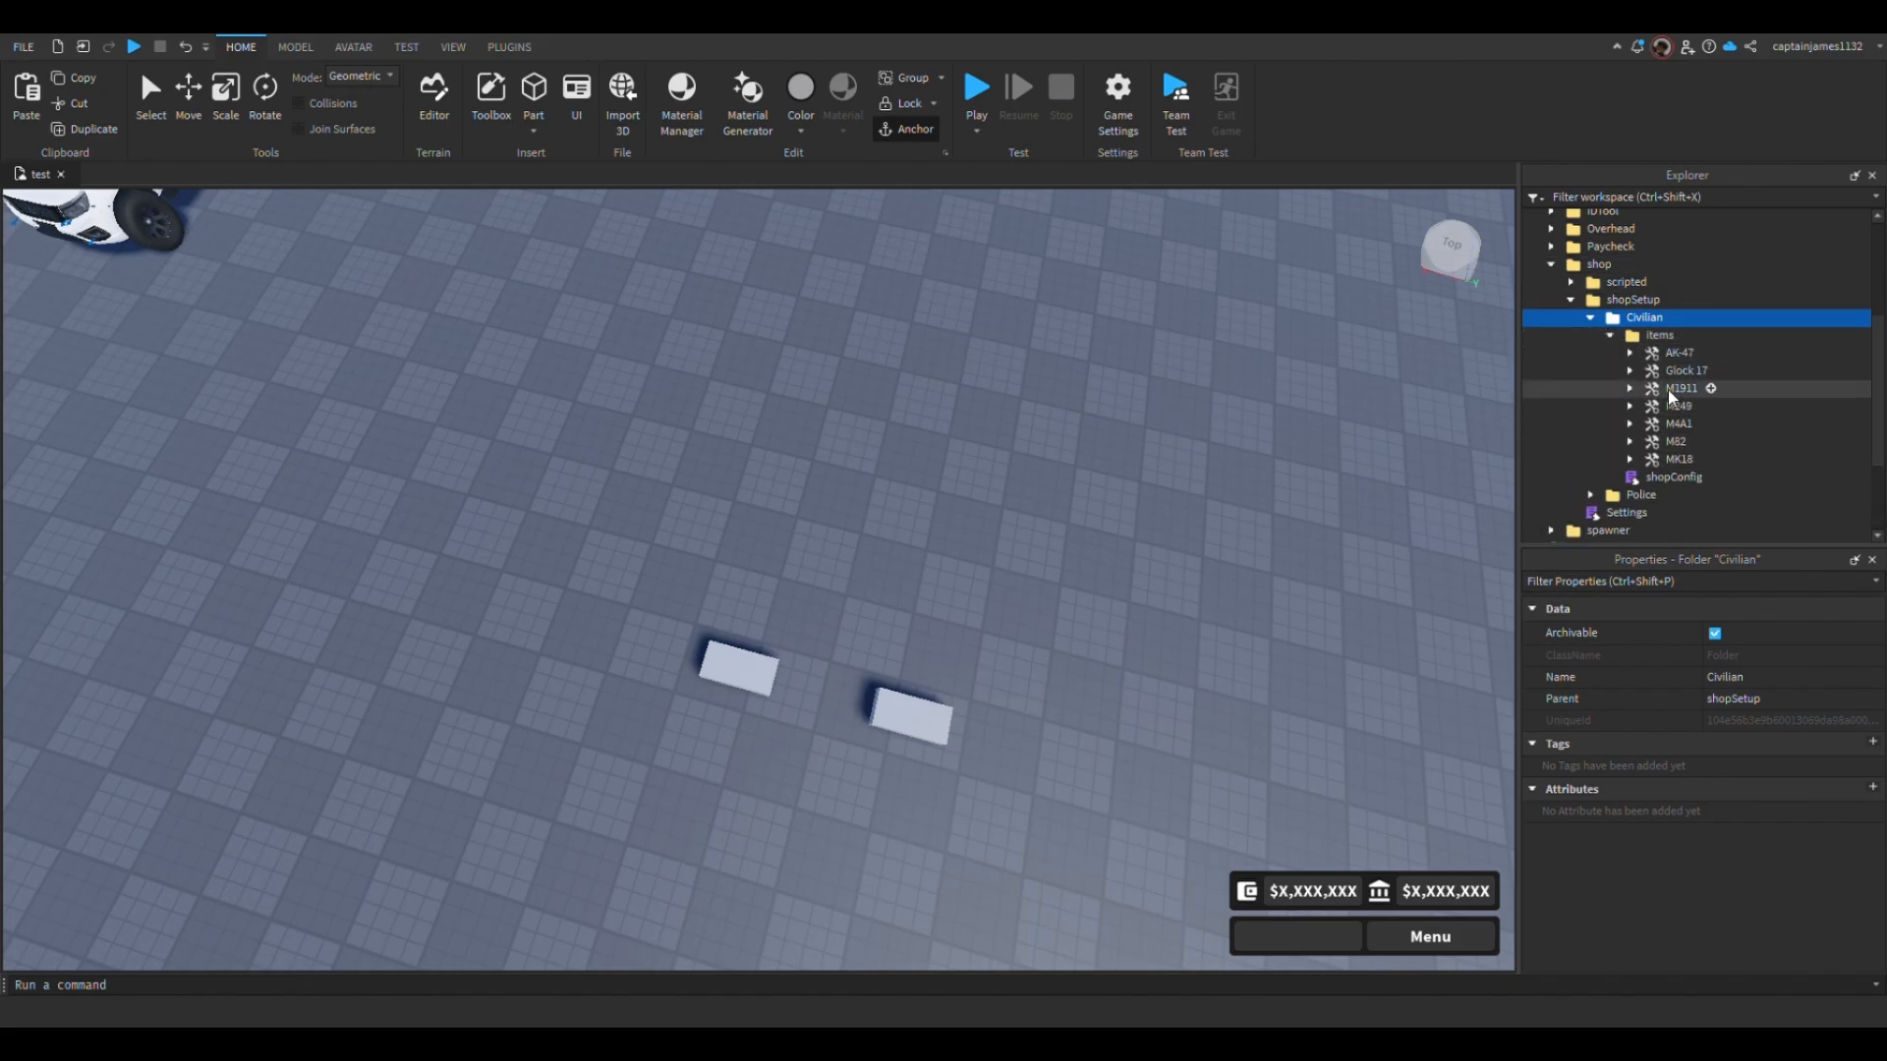
{"action": "left_click", "coordinate": [1682, 352]}
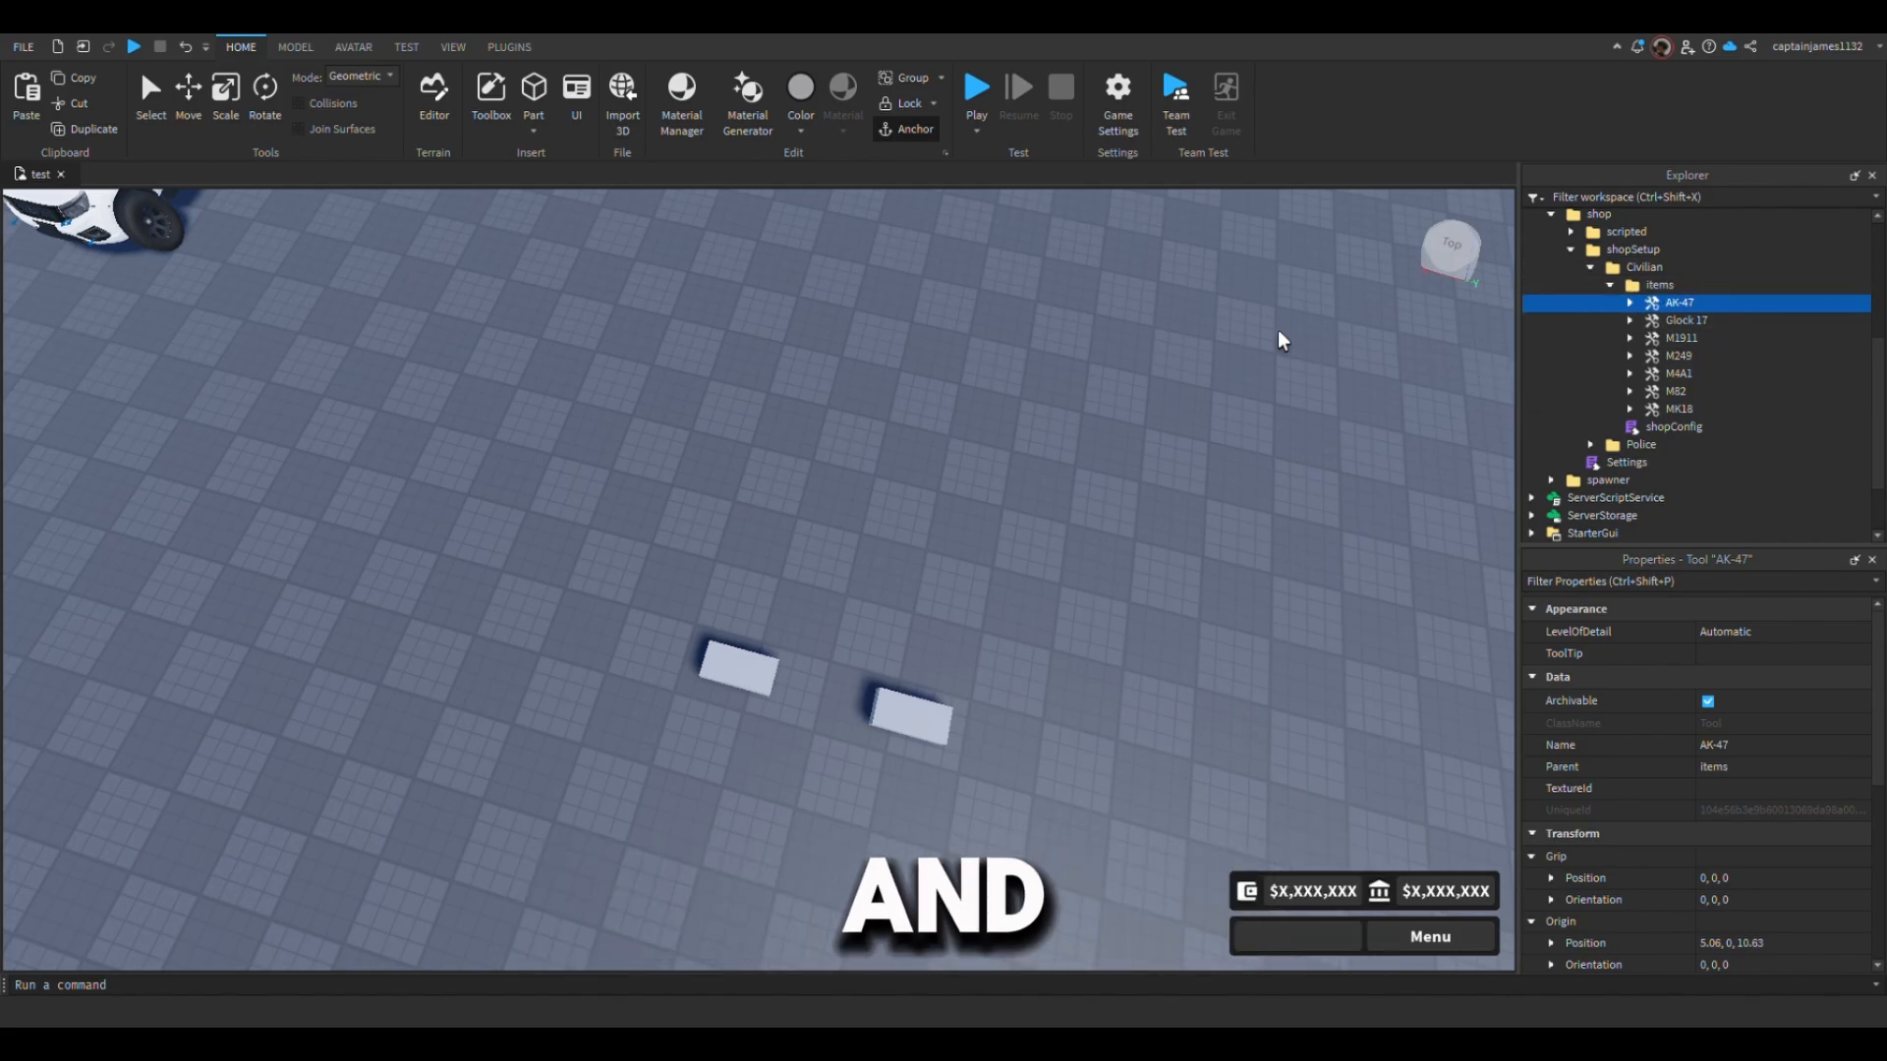
- Playtest, buy the Glock 17 from the Gun store and switch to the GET CASH tab
{"action": "left_click", "coordinate": [985, 82]}
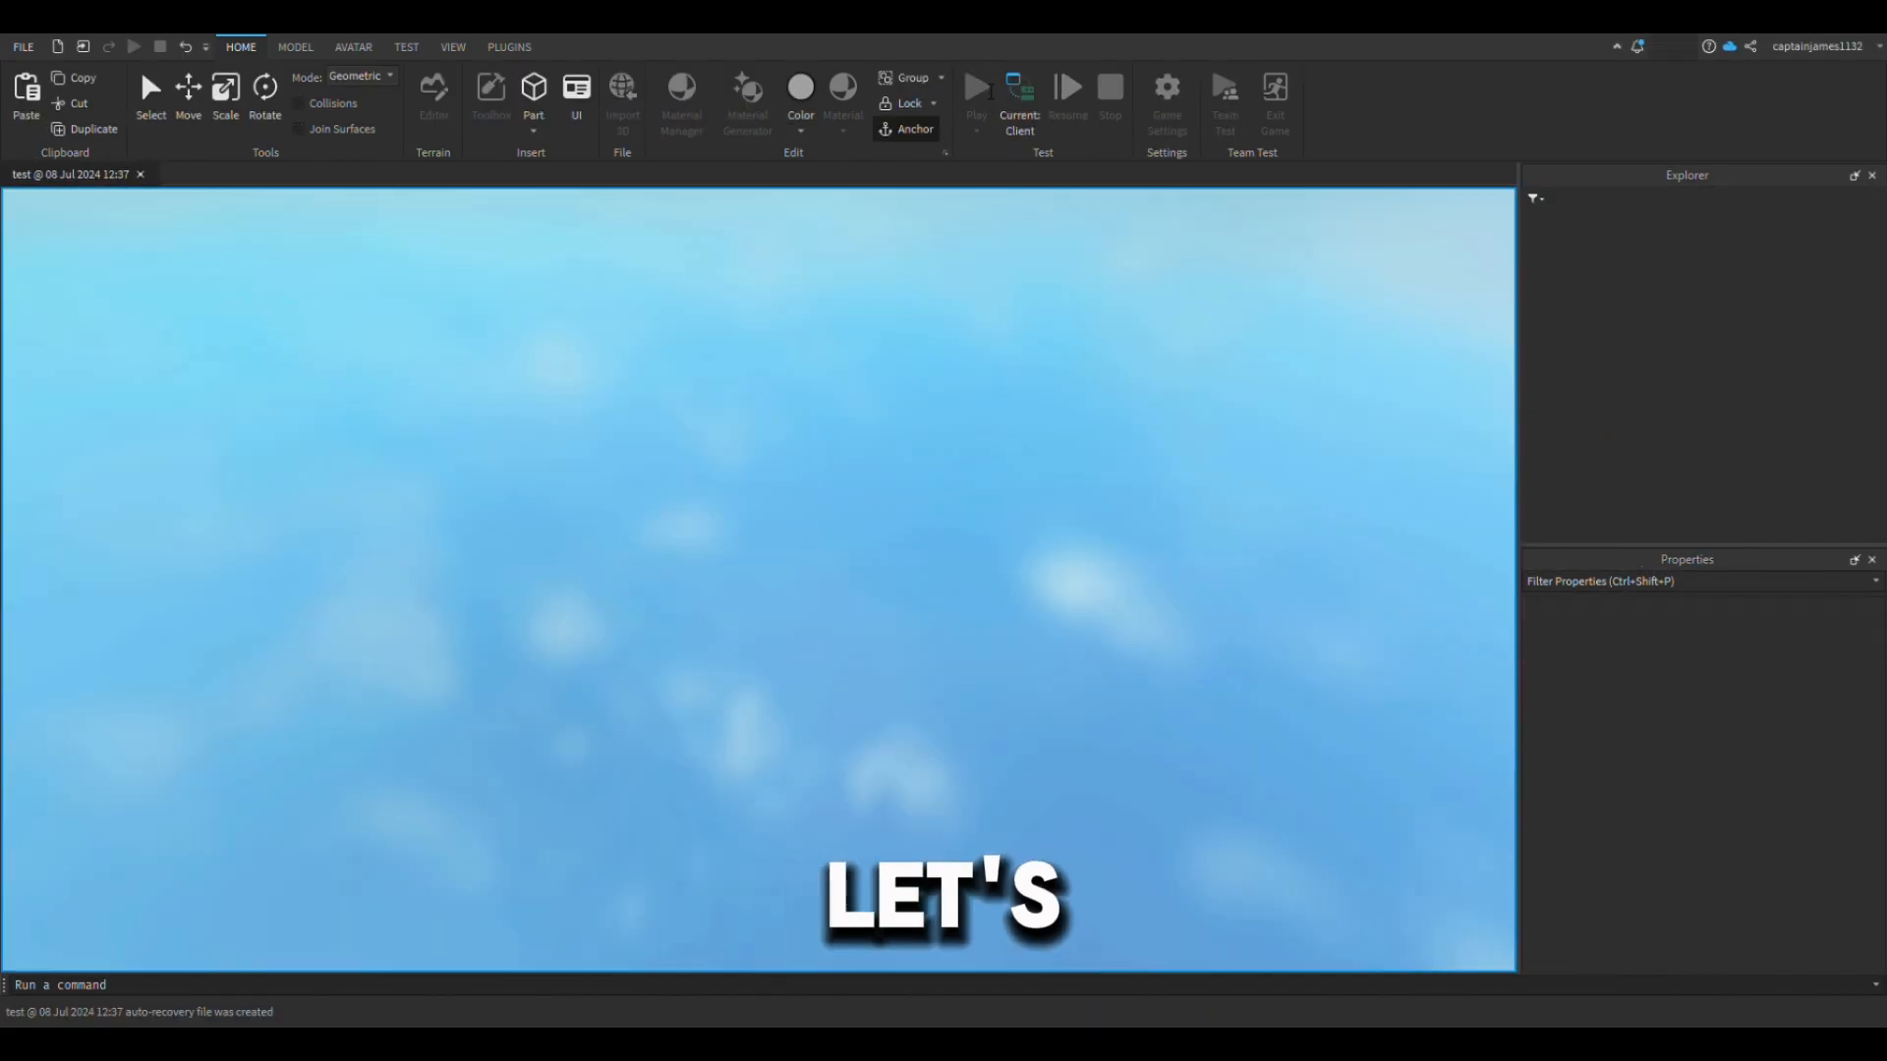
{"action": "left_click", "coordinate": [982, 87]}
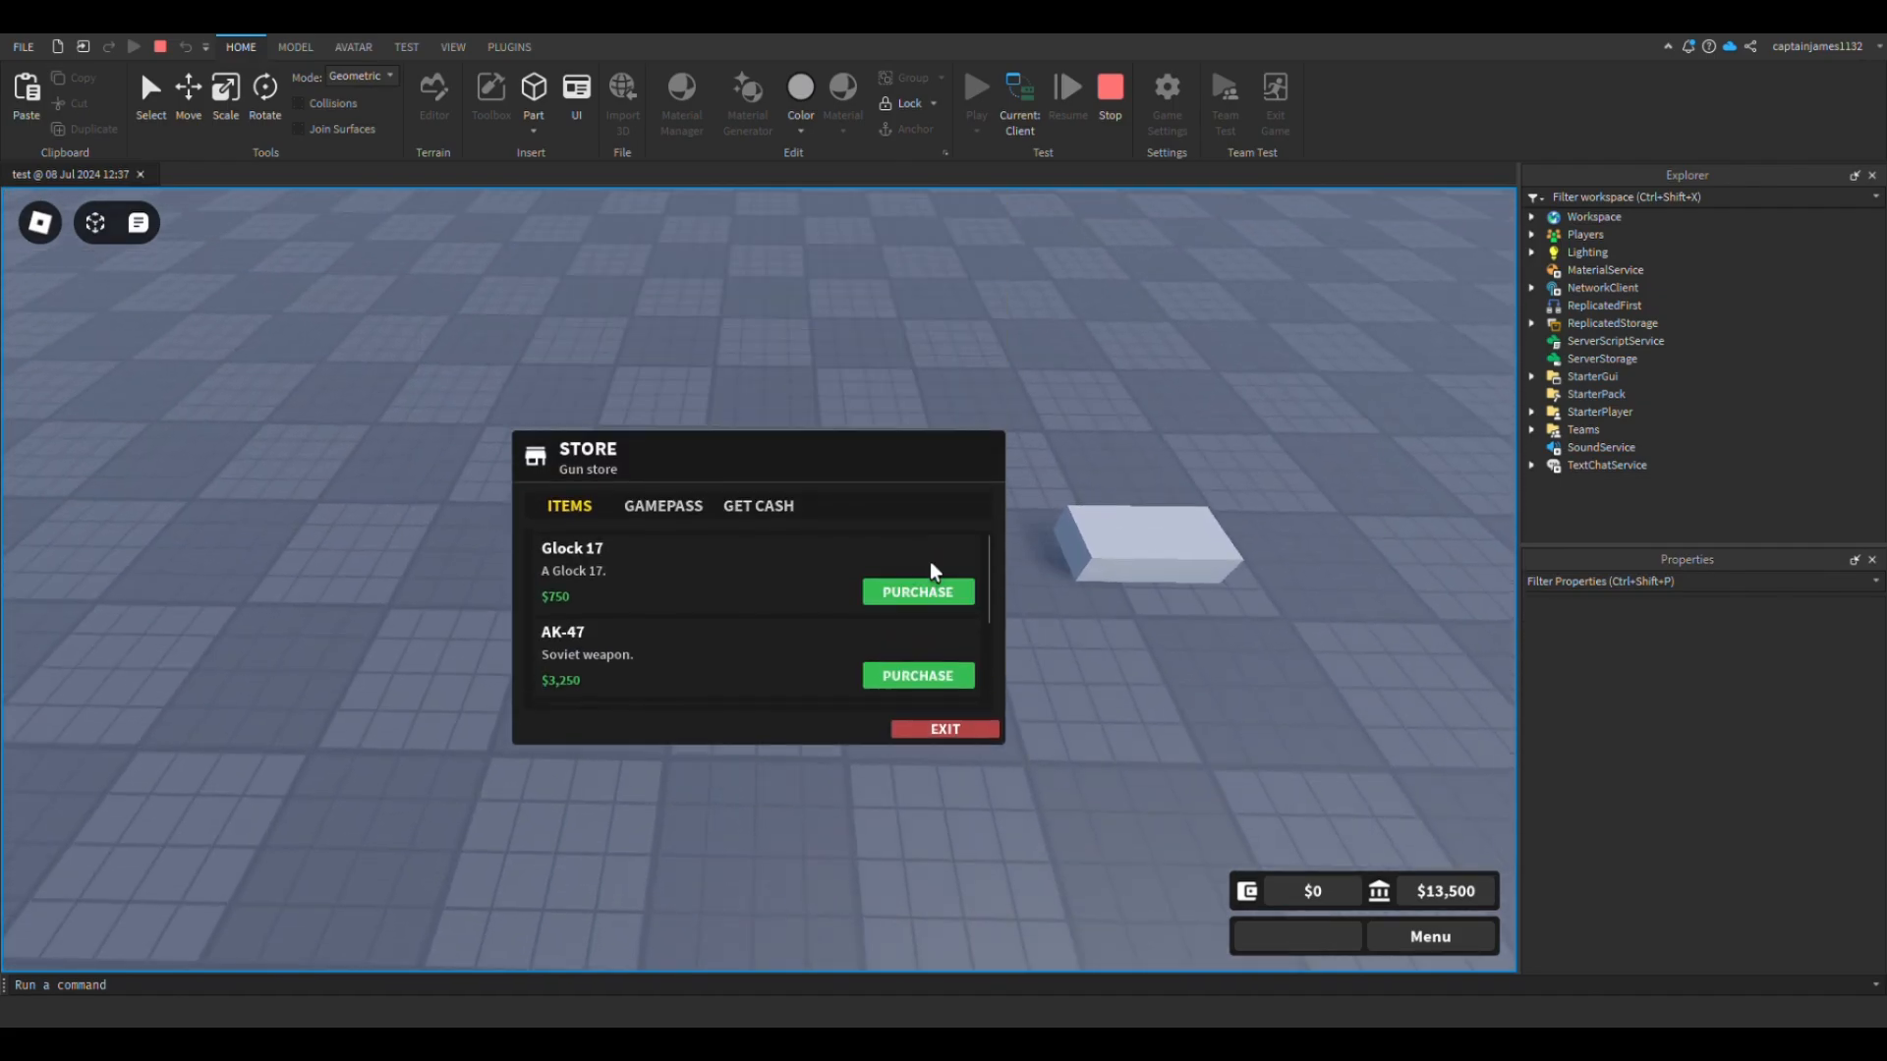
{"action": "scroll", "scroll_direction": "down", "scroll_amount": 3}
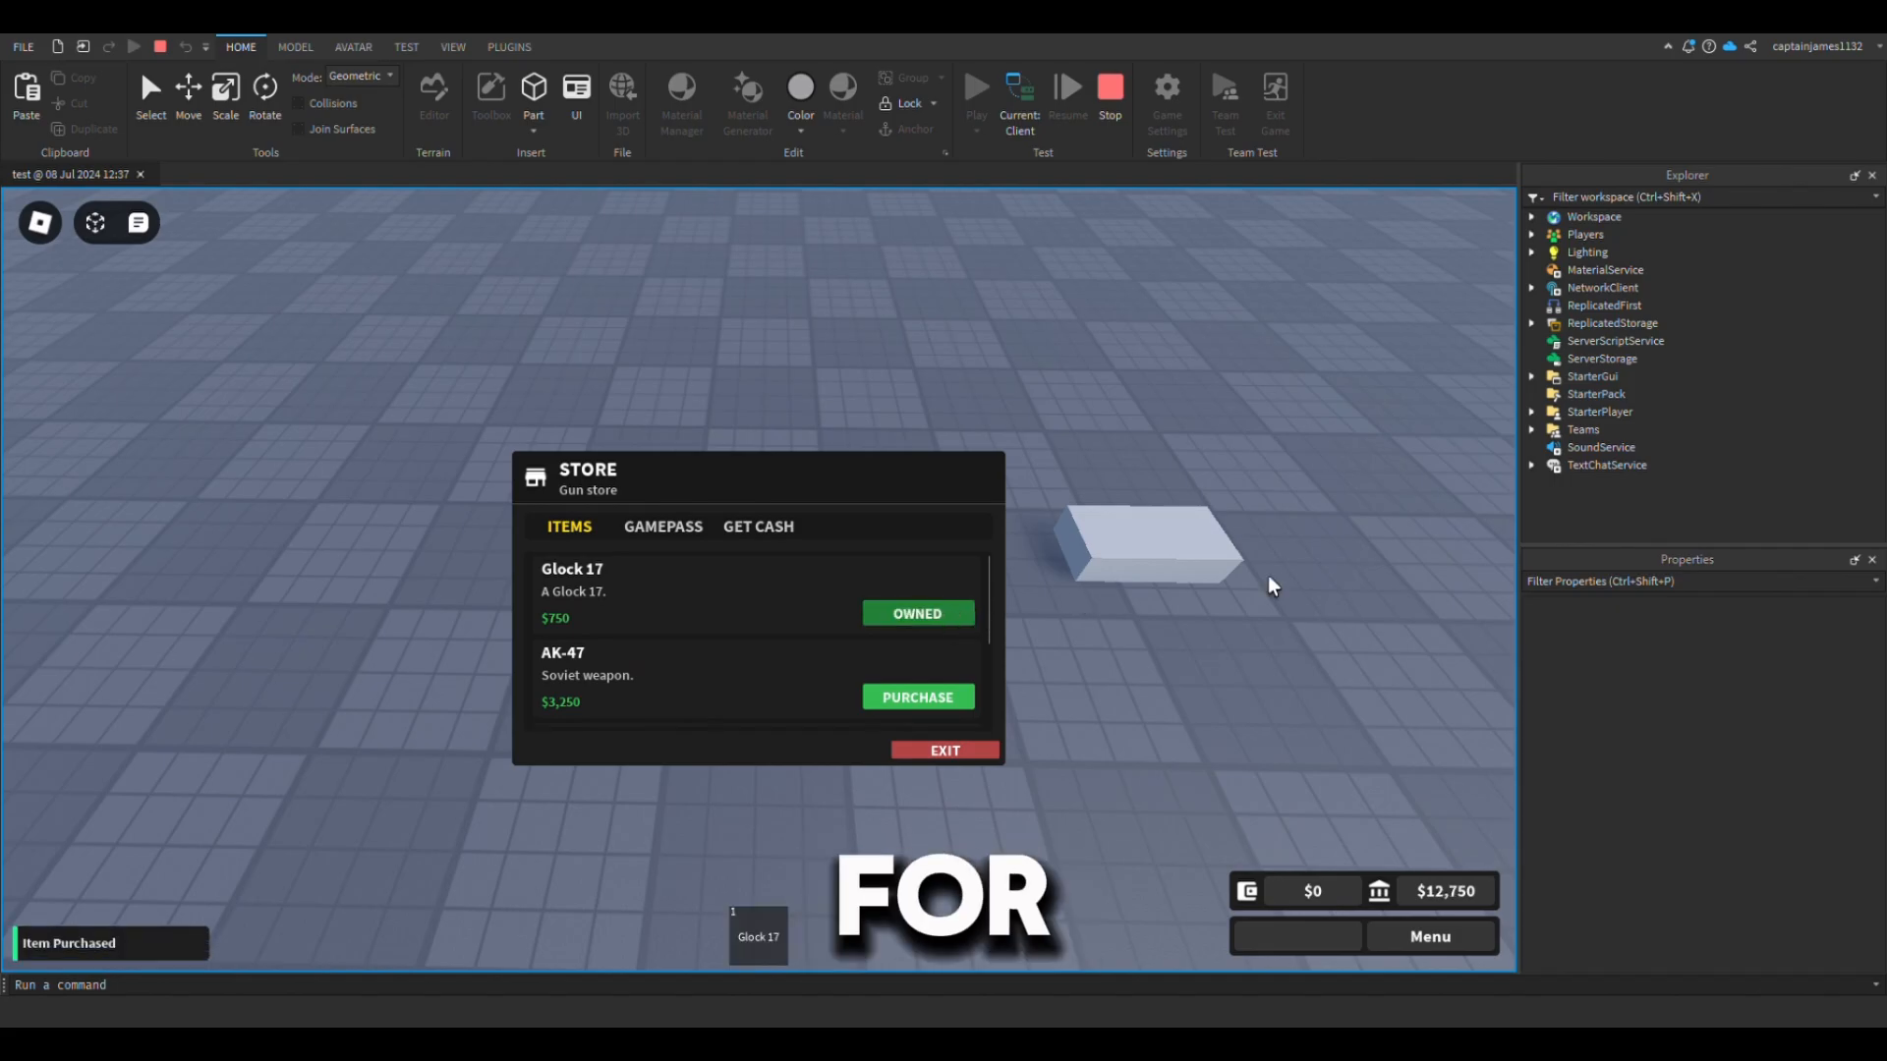
{"action": "left_click", "coordinate": [943, 750]}
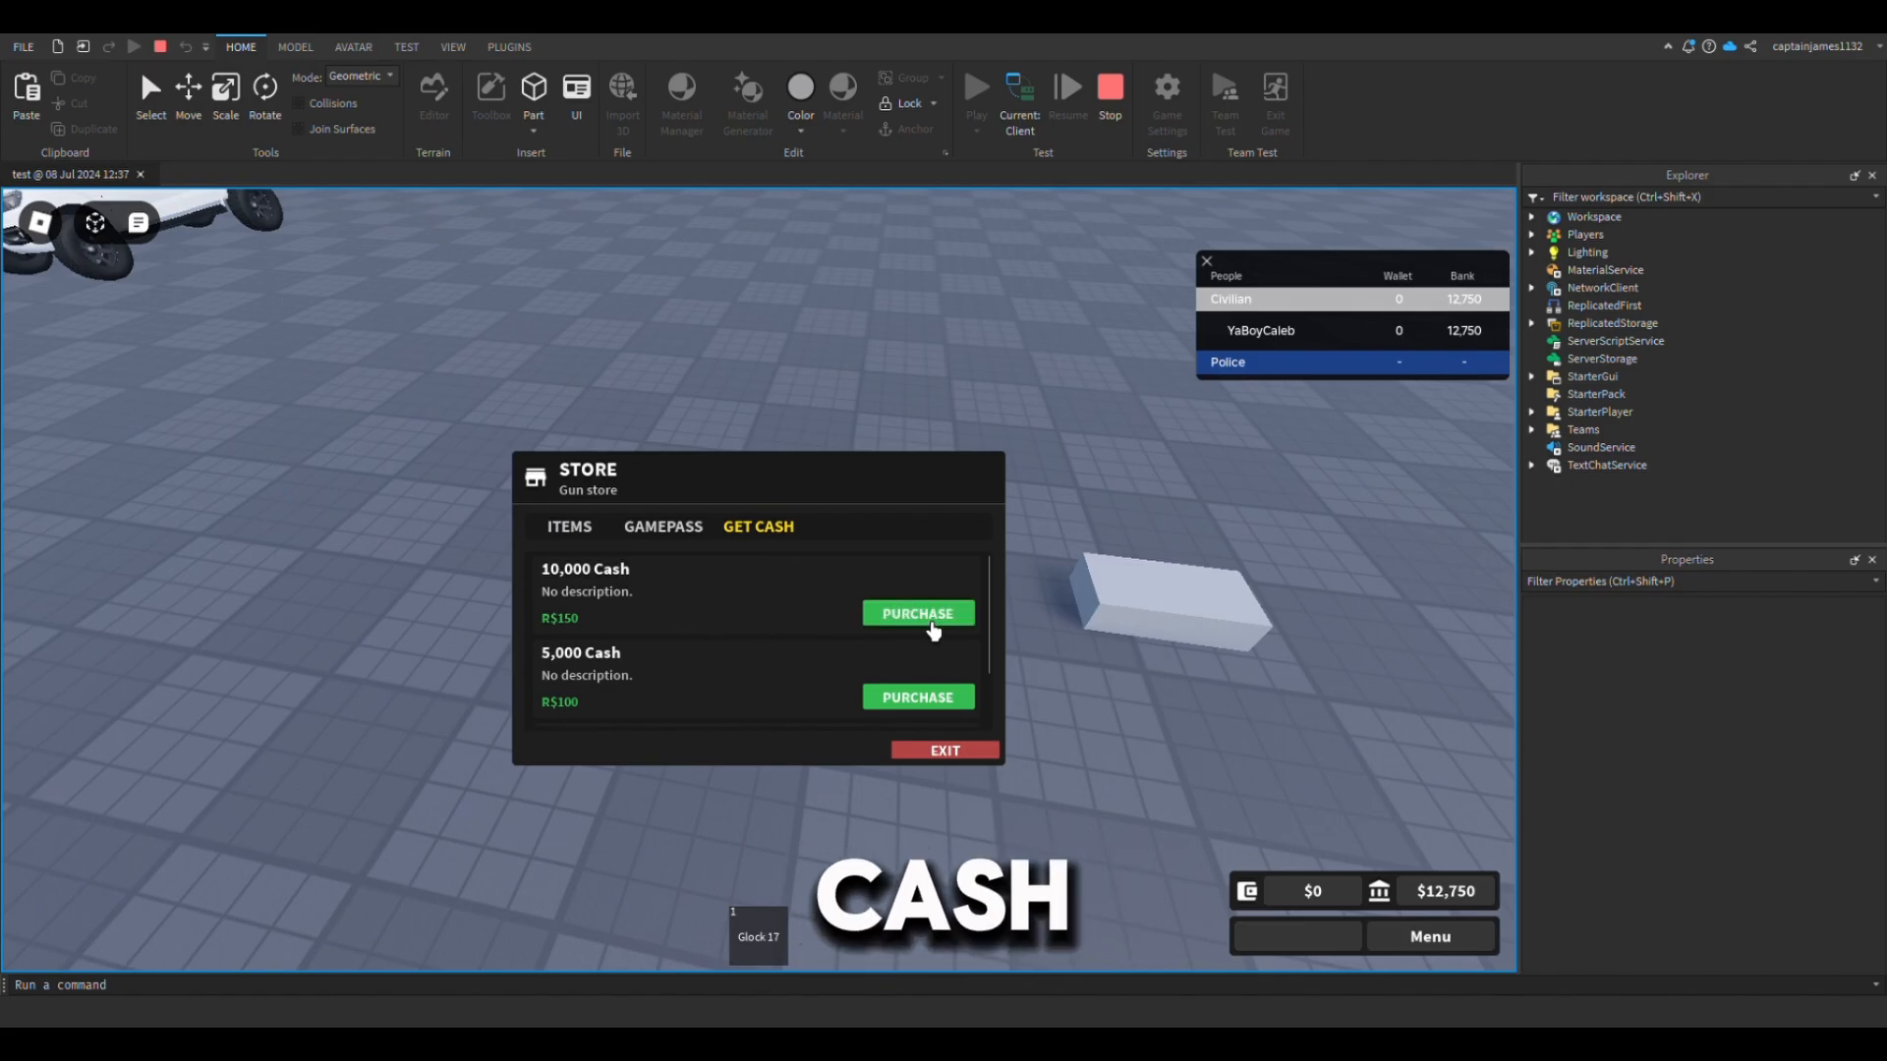
- Buy the 10,000 Cash pack, confirming the 150 Robux test purchase
{"action": "left_click", "coordinate": [918, 613]}
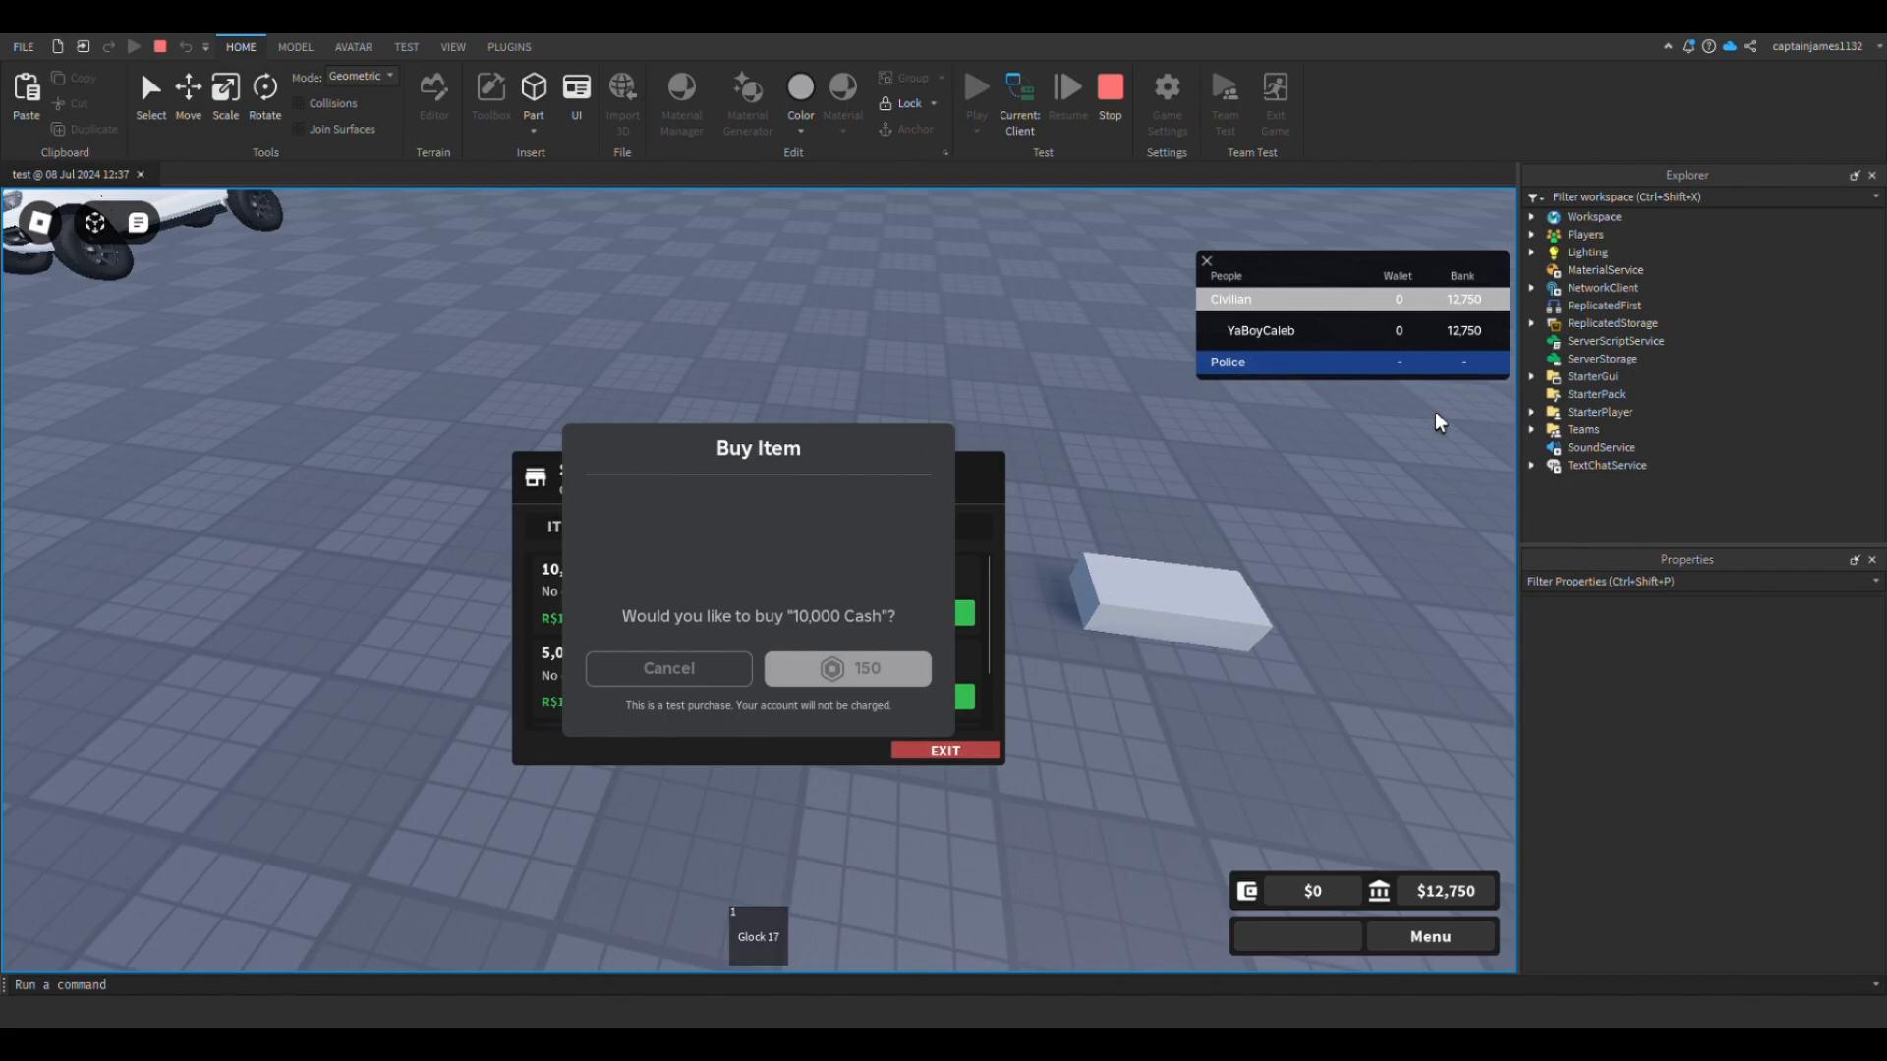
{"action": "left_click", "coordinate": [847, 668]}
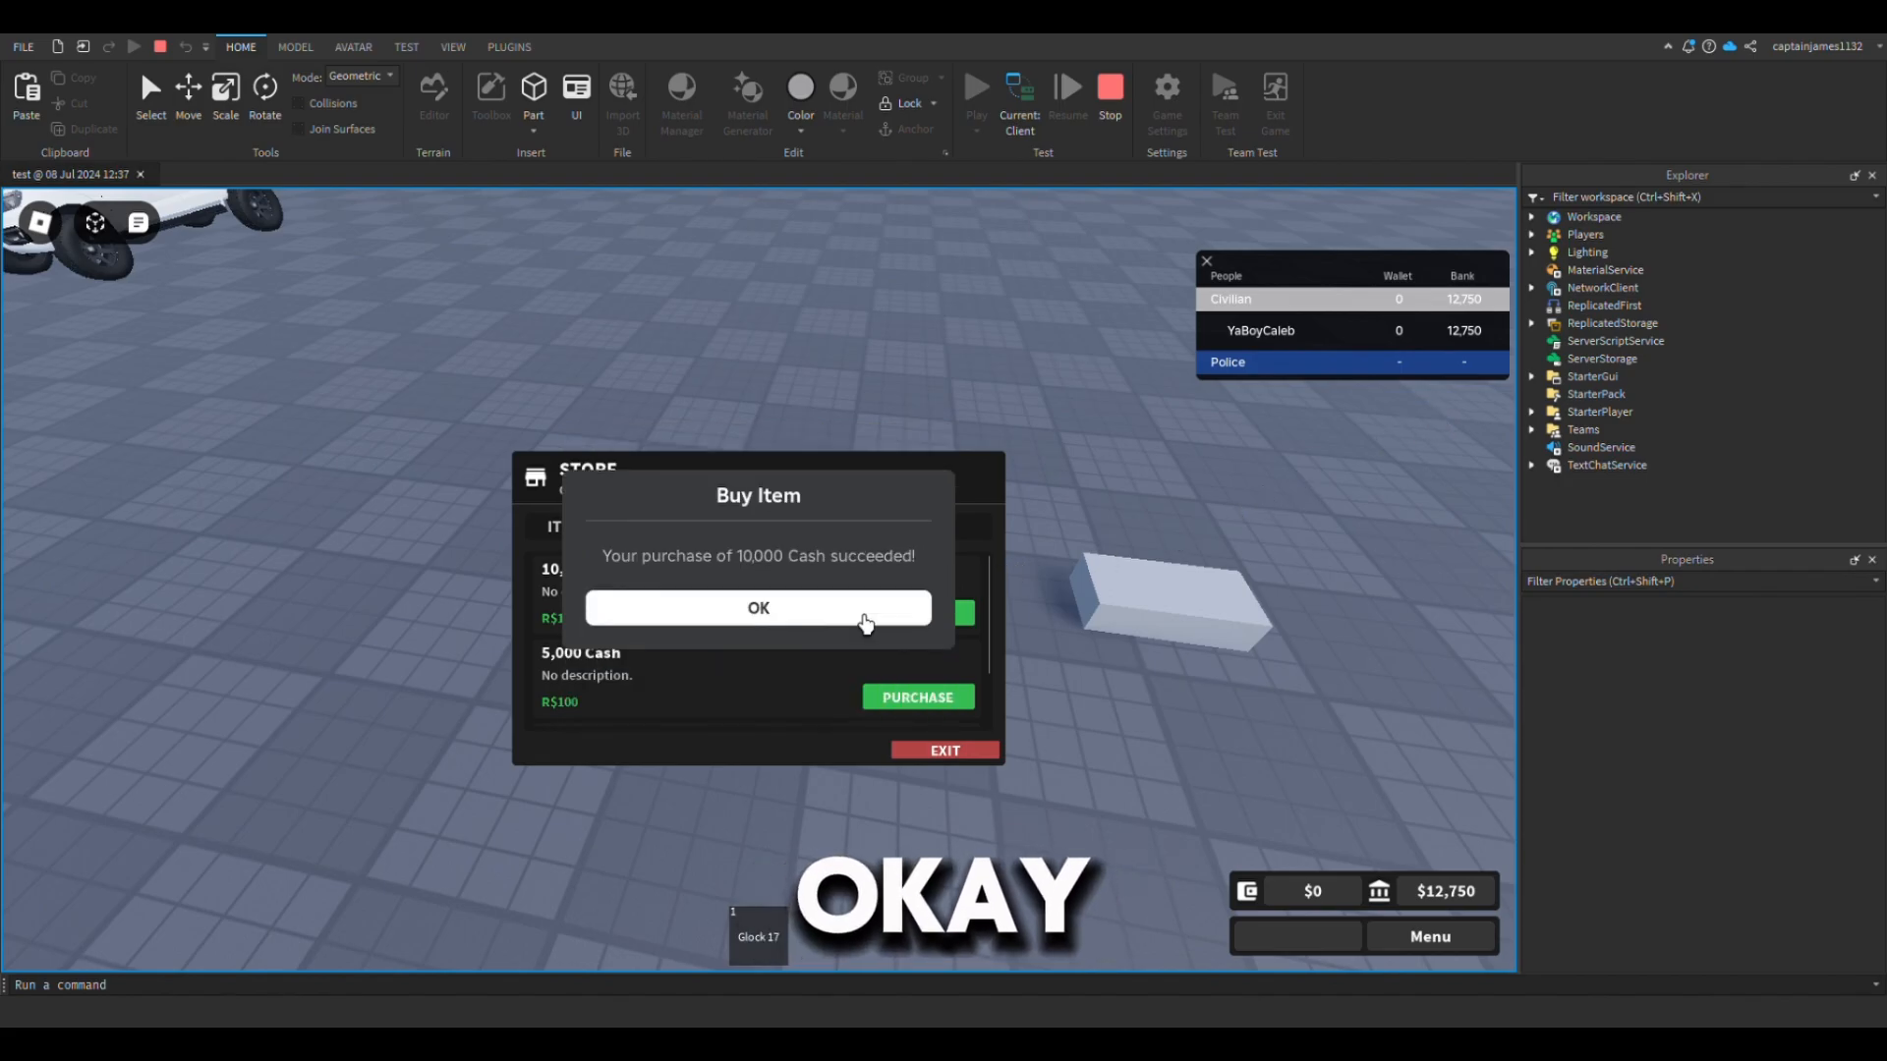
{"action": "left_click", "coordinate": [758, 607]}
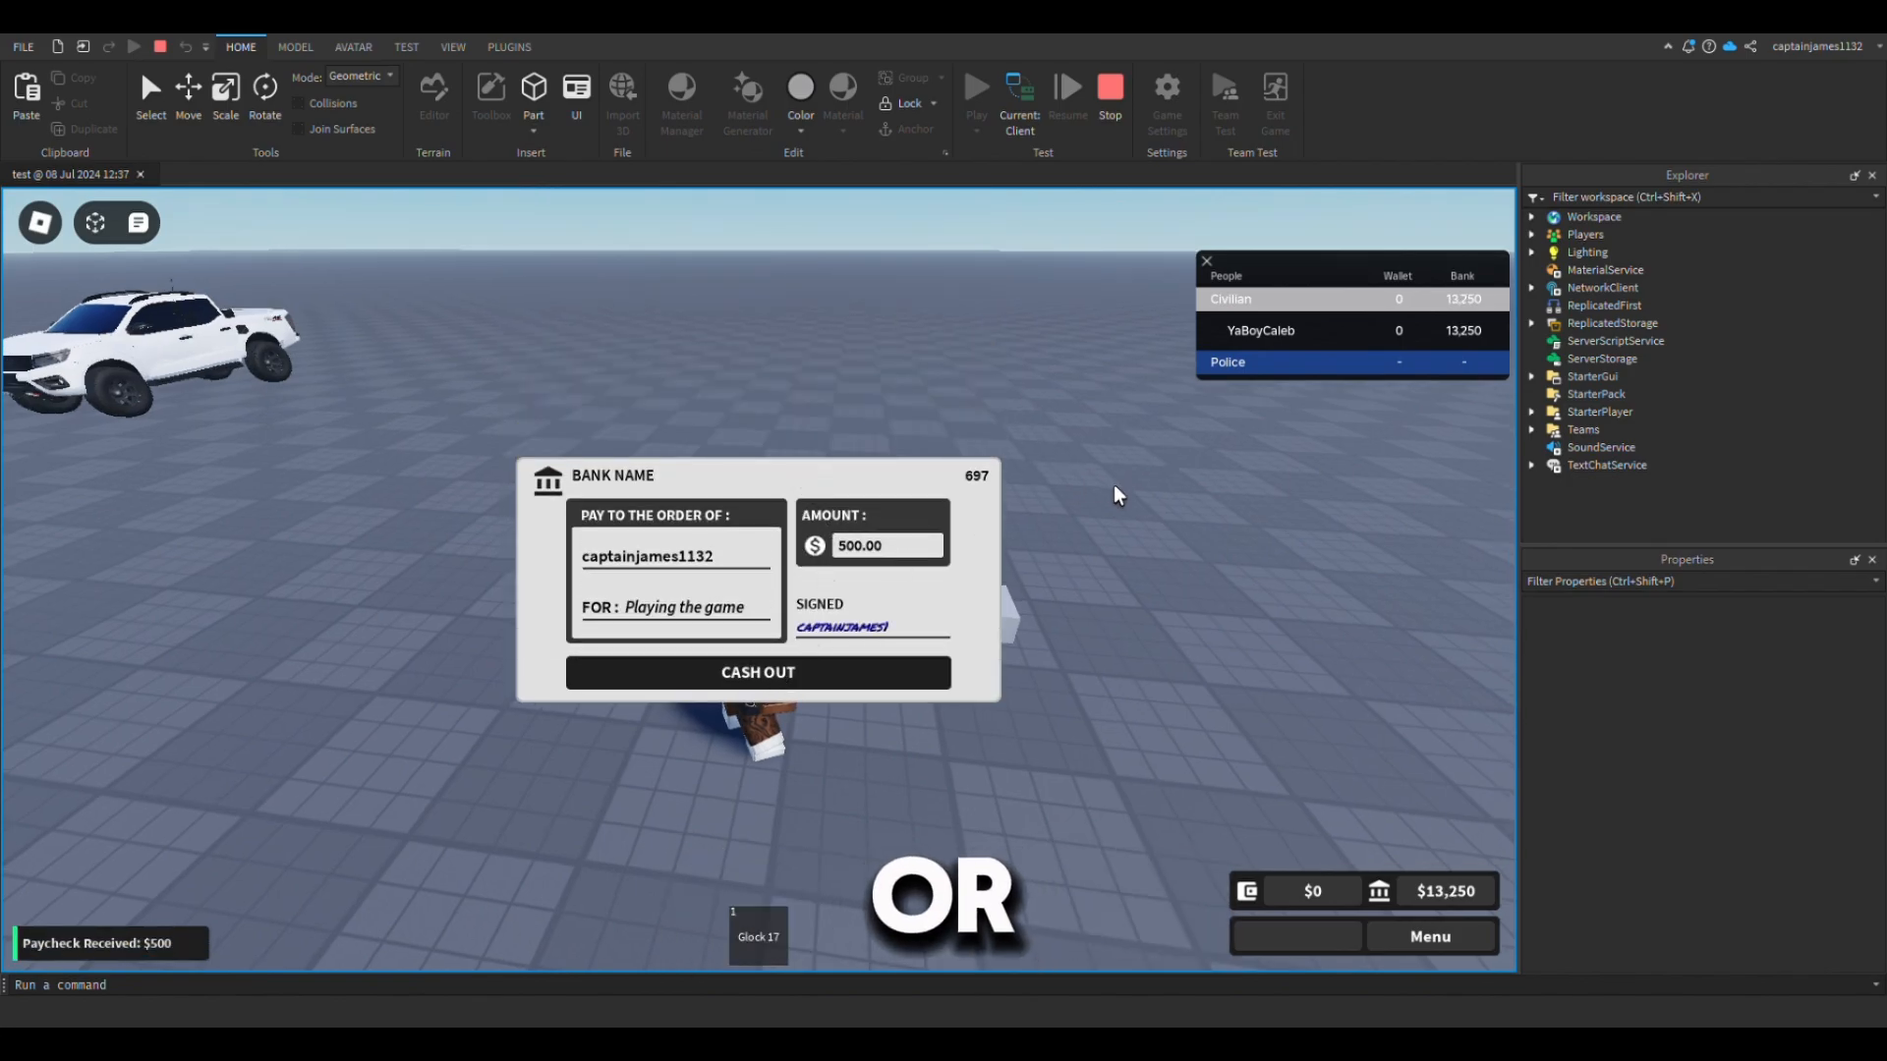
- Cash out the $500 paycheck to return to the game world
{"action": "left_click", "coordinate": [759, 672]}
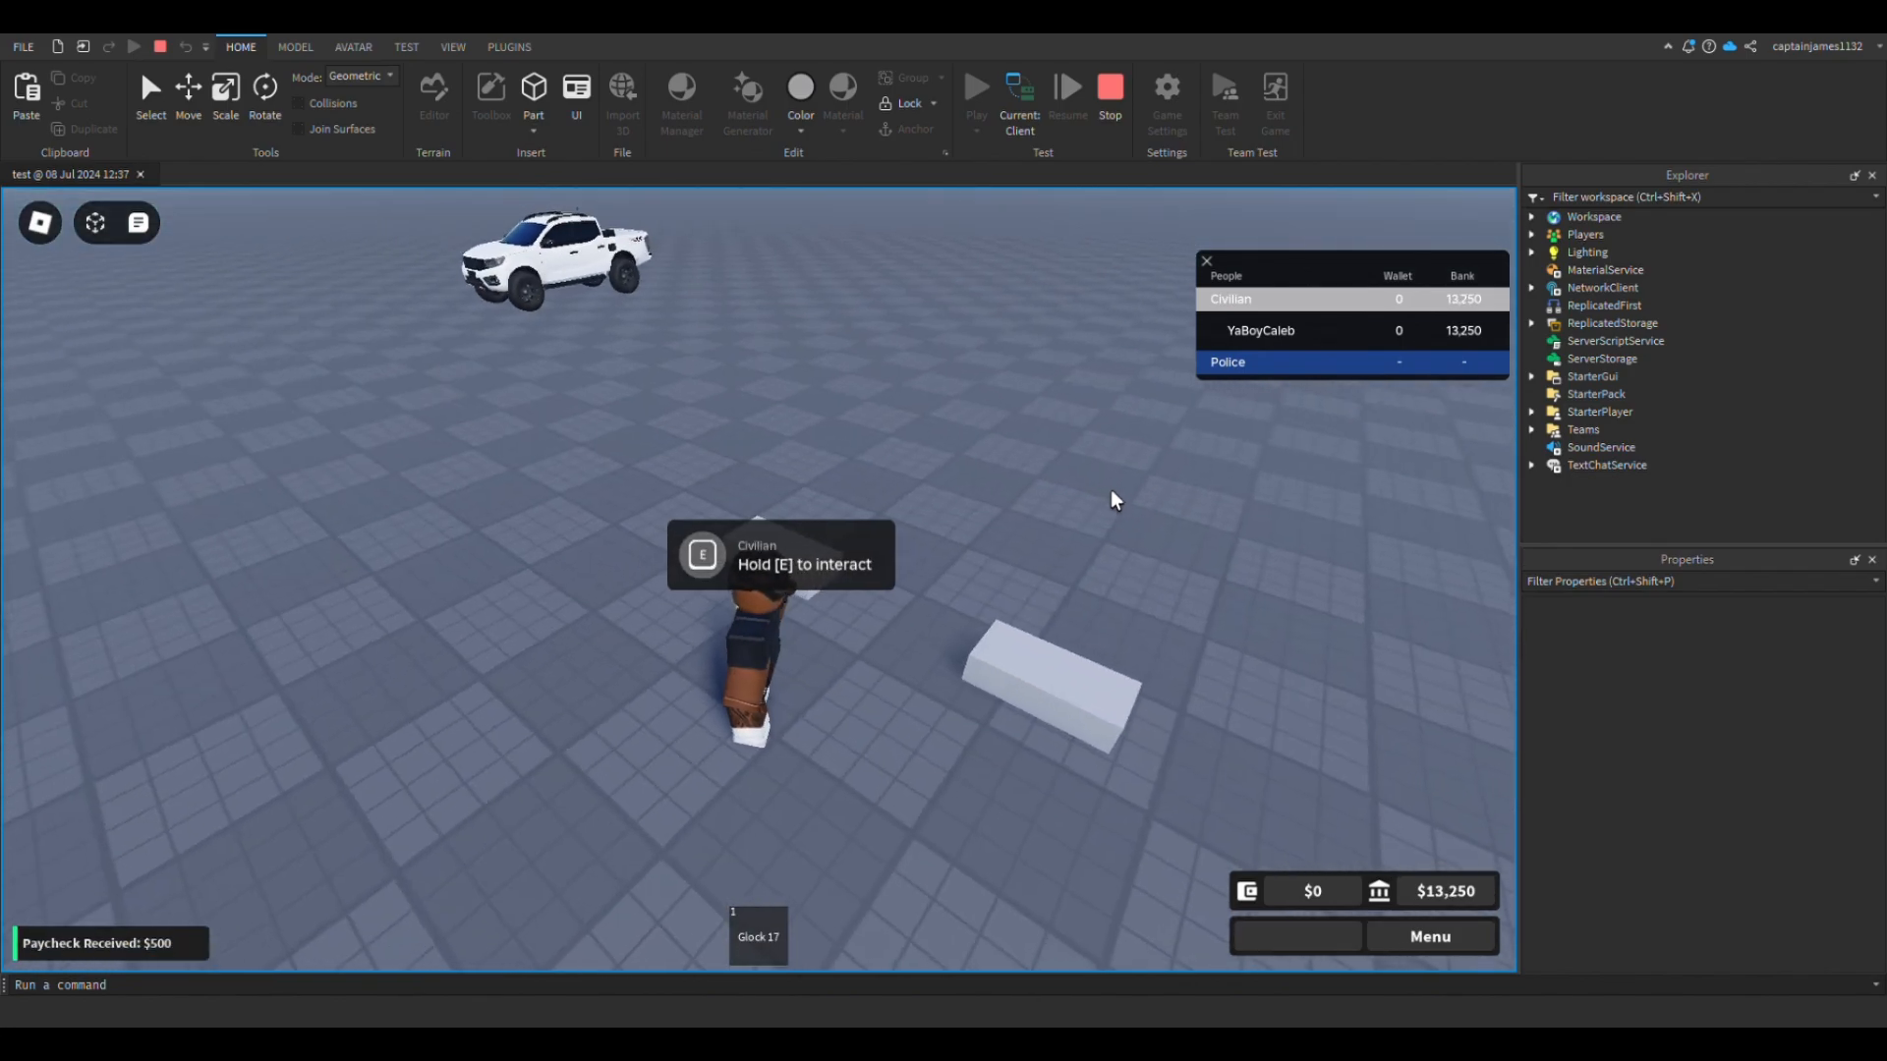